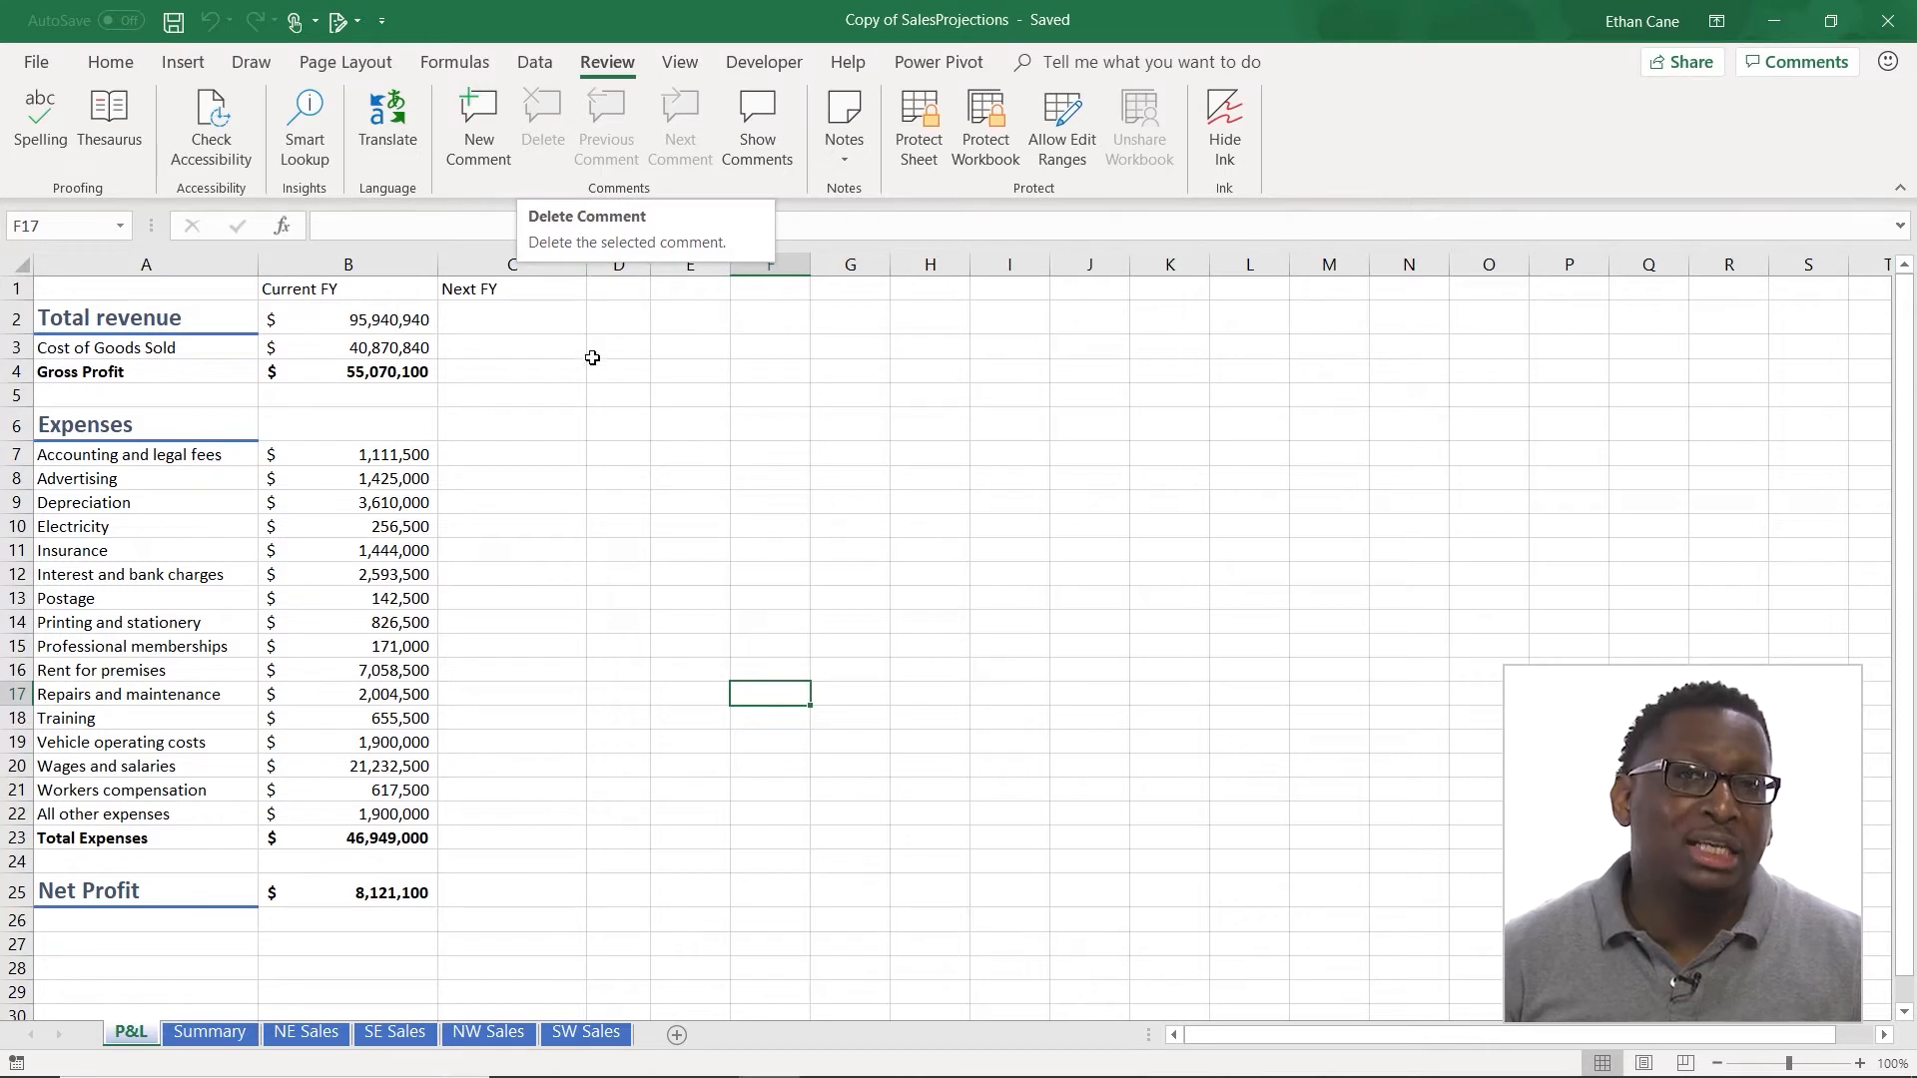
{"action": "mouse_move", "coordinate": [560, 352]}
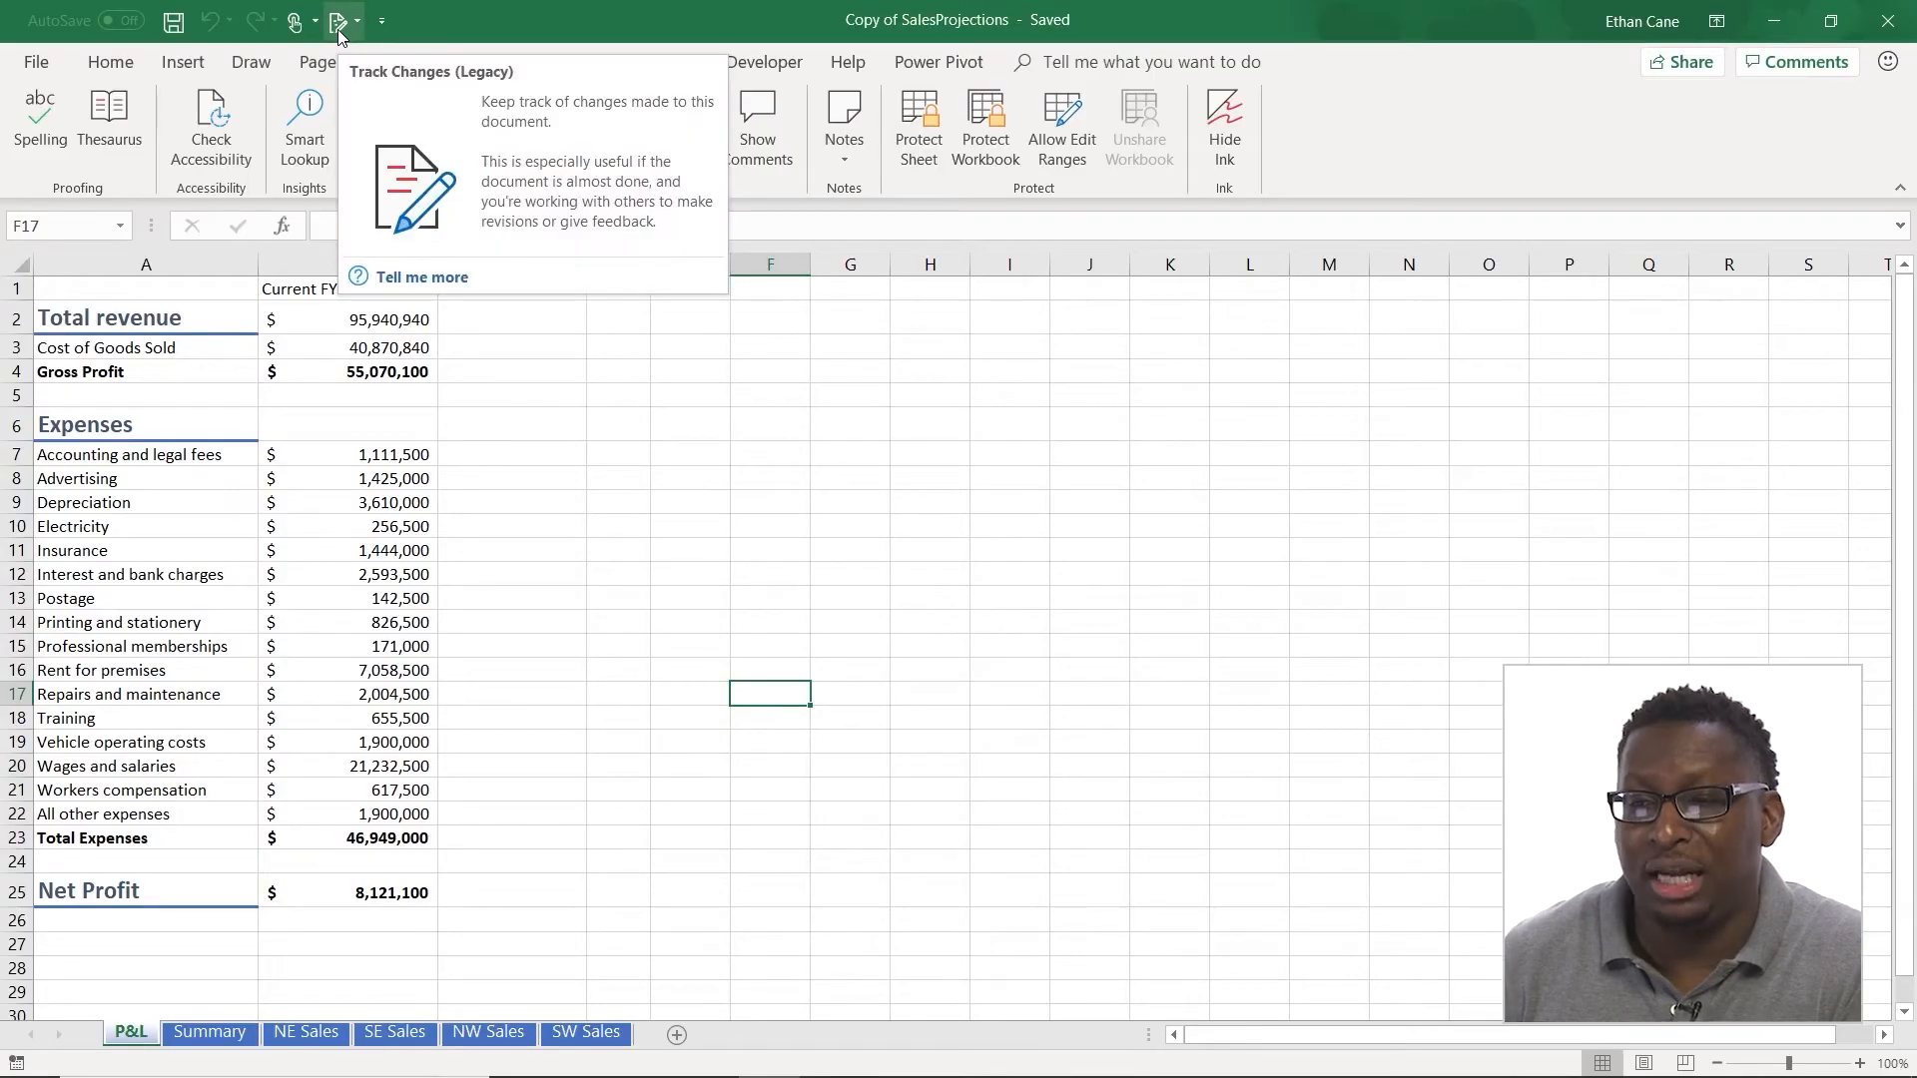
- Open the Quick Access Toolbar customisation settings and list all available commands
{"action": "left_click", "coordinate": [383, 21]}
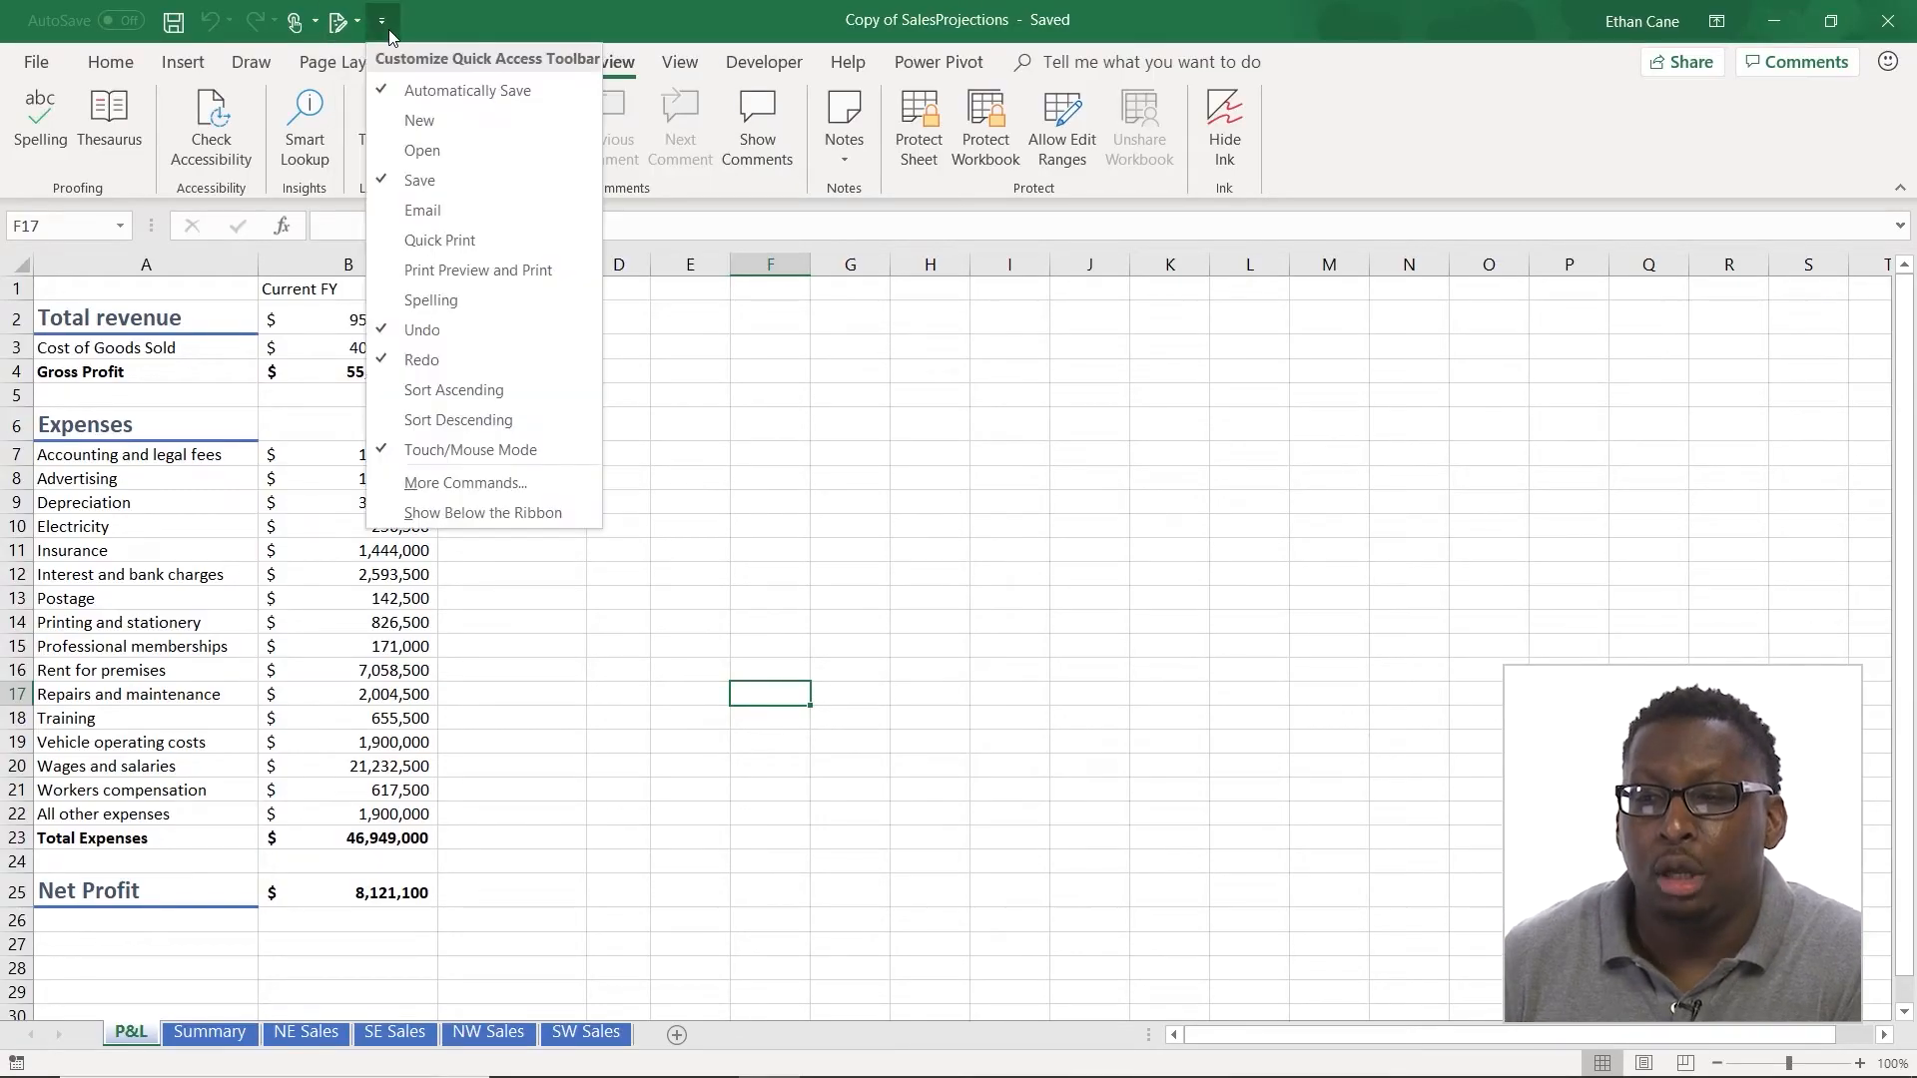
{"action": "left_click", "coordinate": [465, 482]}
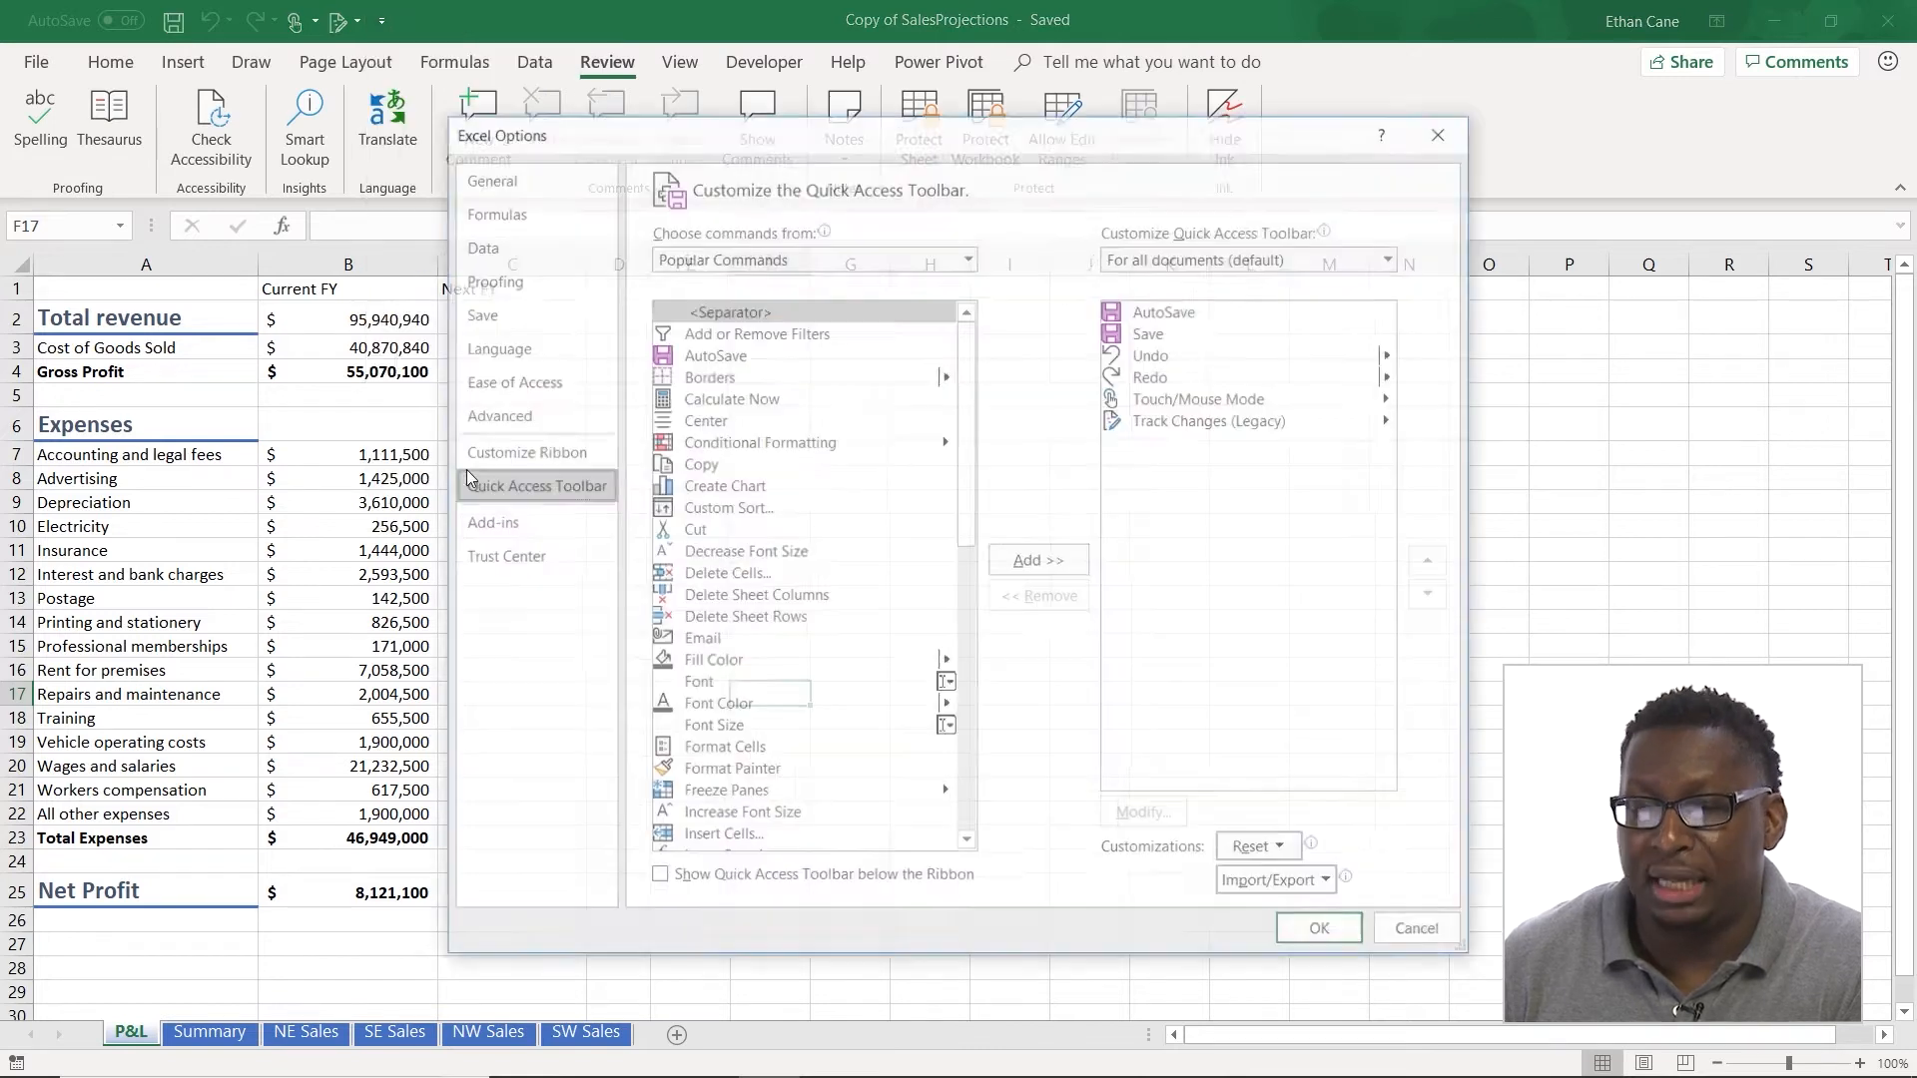
{"action": "left_click", "coordinate": [965, 260]}
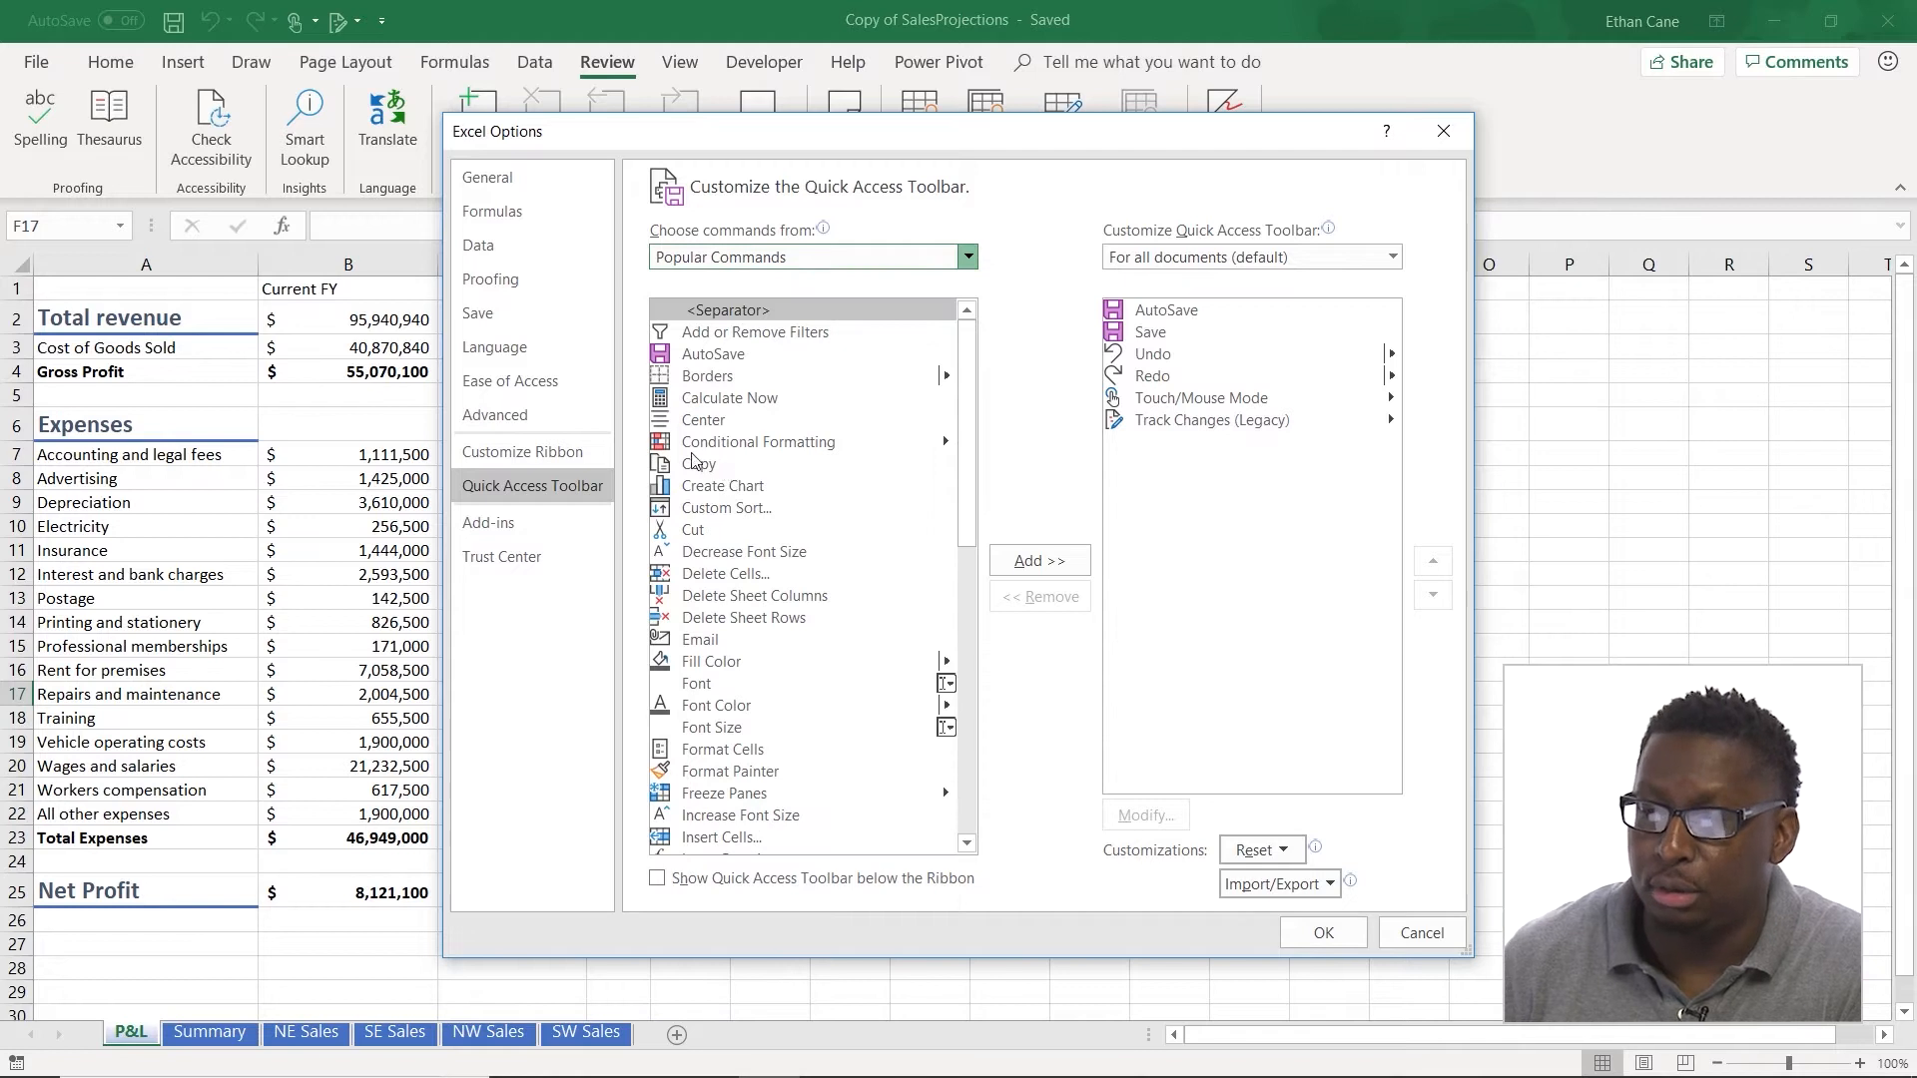
{"action": "left_click", "coordinate": [966, 257]}
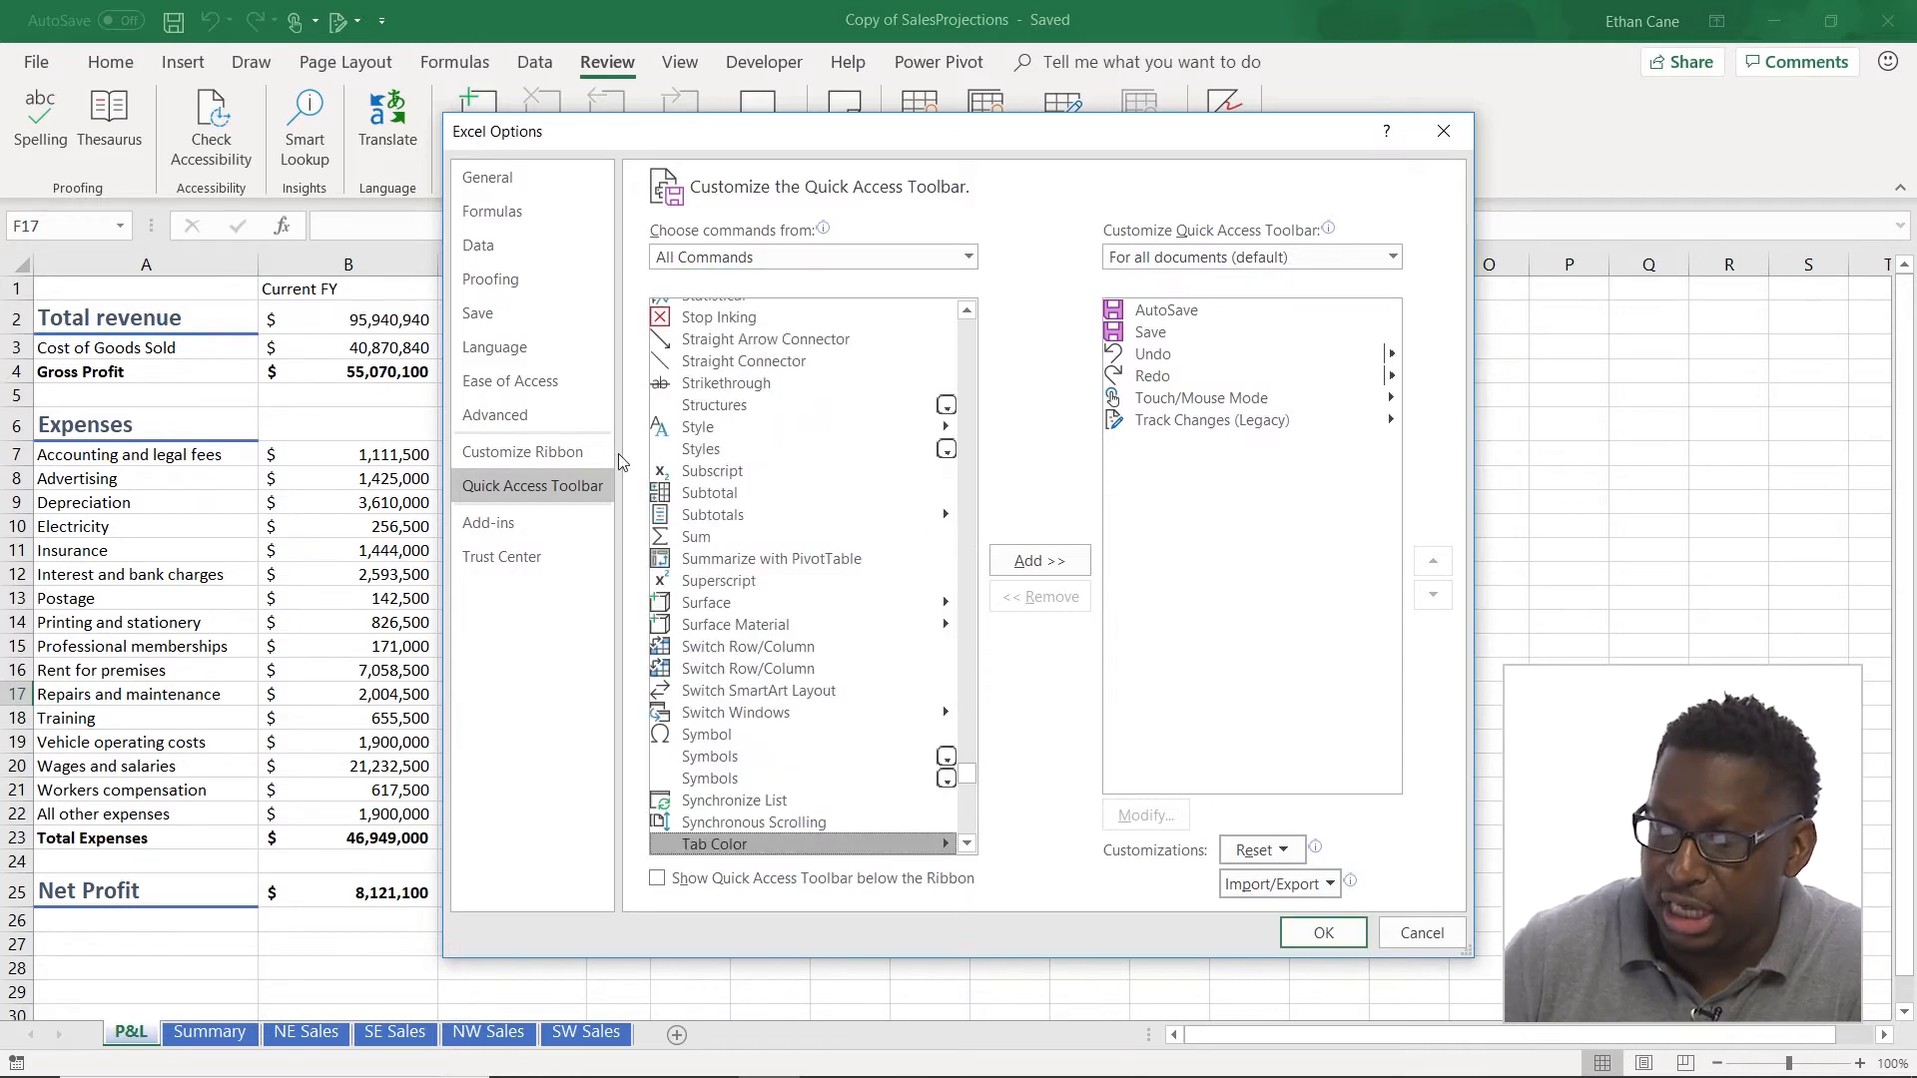
{"action": "scroll", "scroll_direction": "down", "scroll_amount": 3}
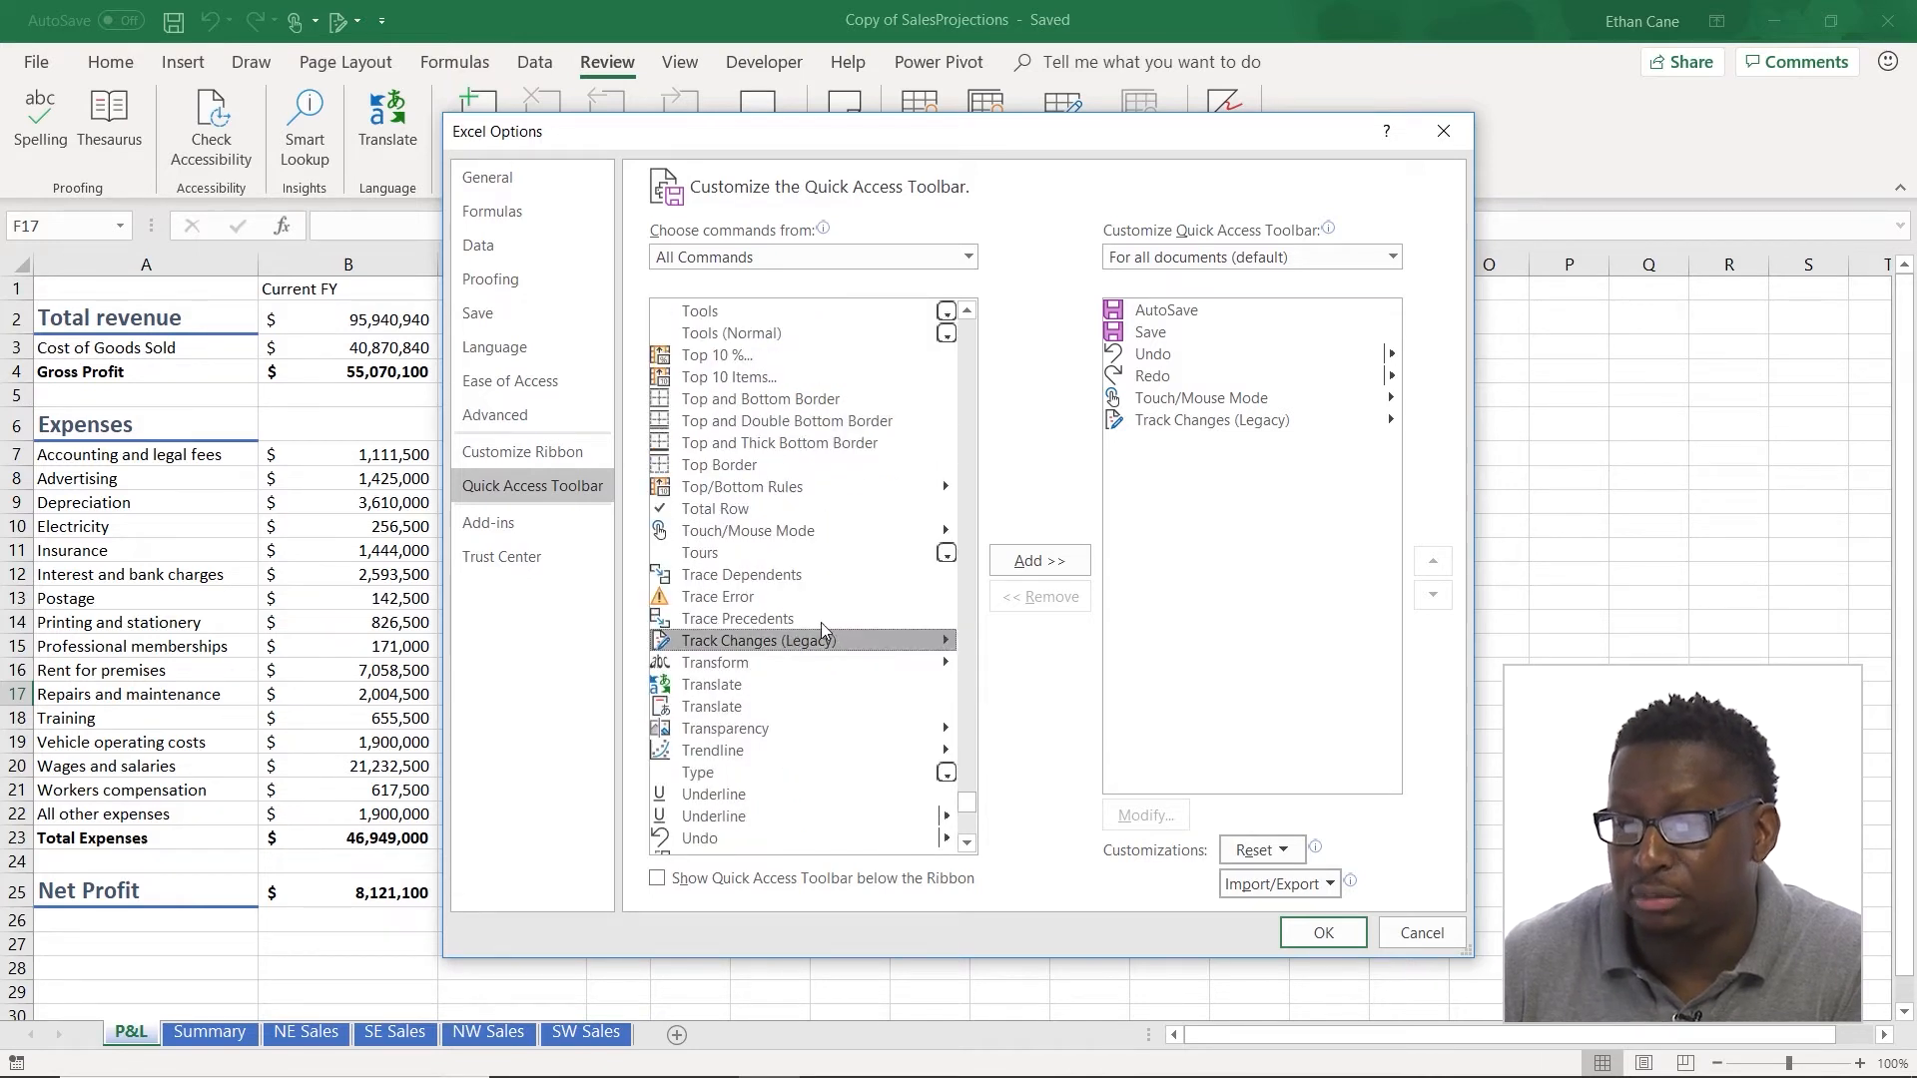
{"action": "mouse_move", "coordinate": [1264, 685]}
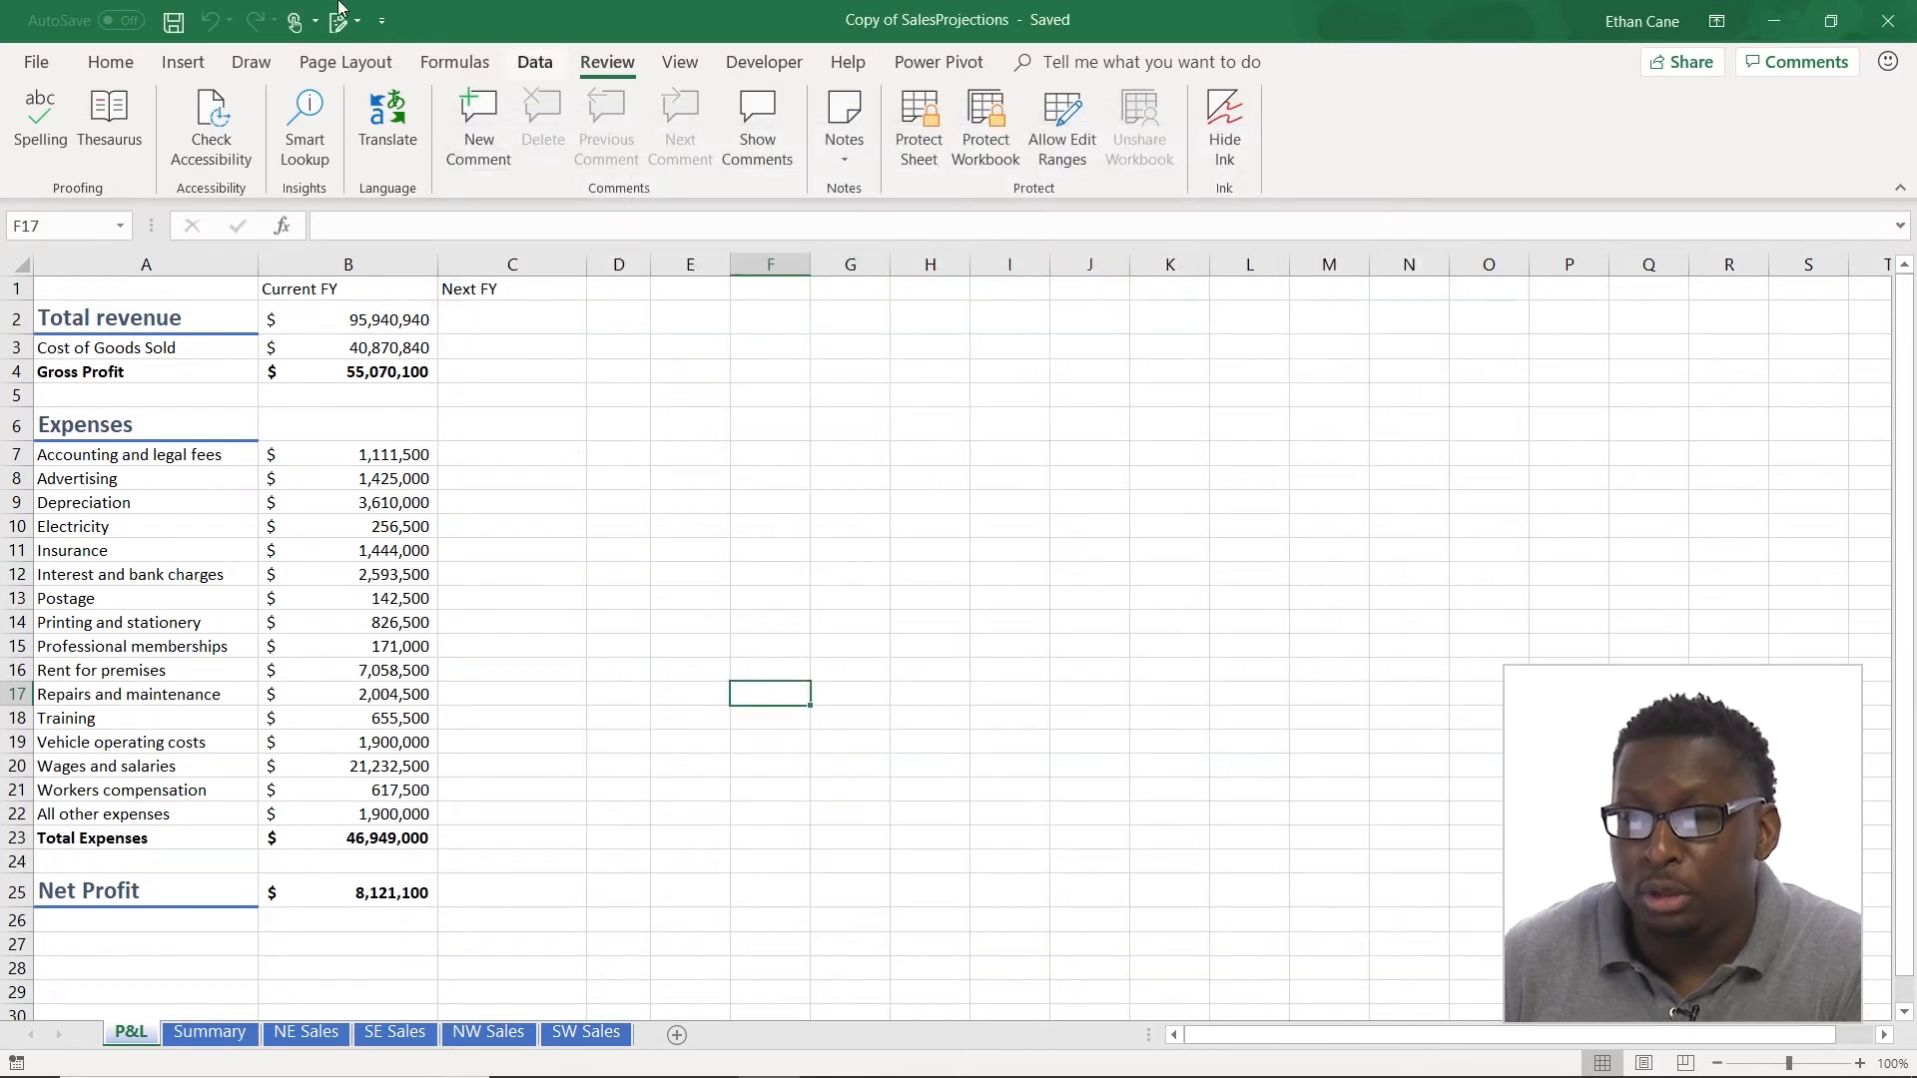
- Enable legacy Track changes while editing and save the workbook as shared
{"action": "left_click", "coordinate": [343, 22]}
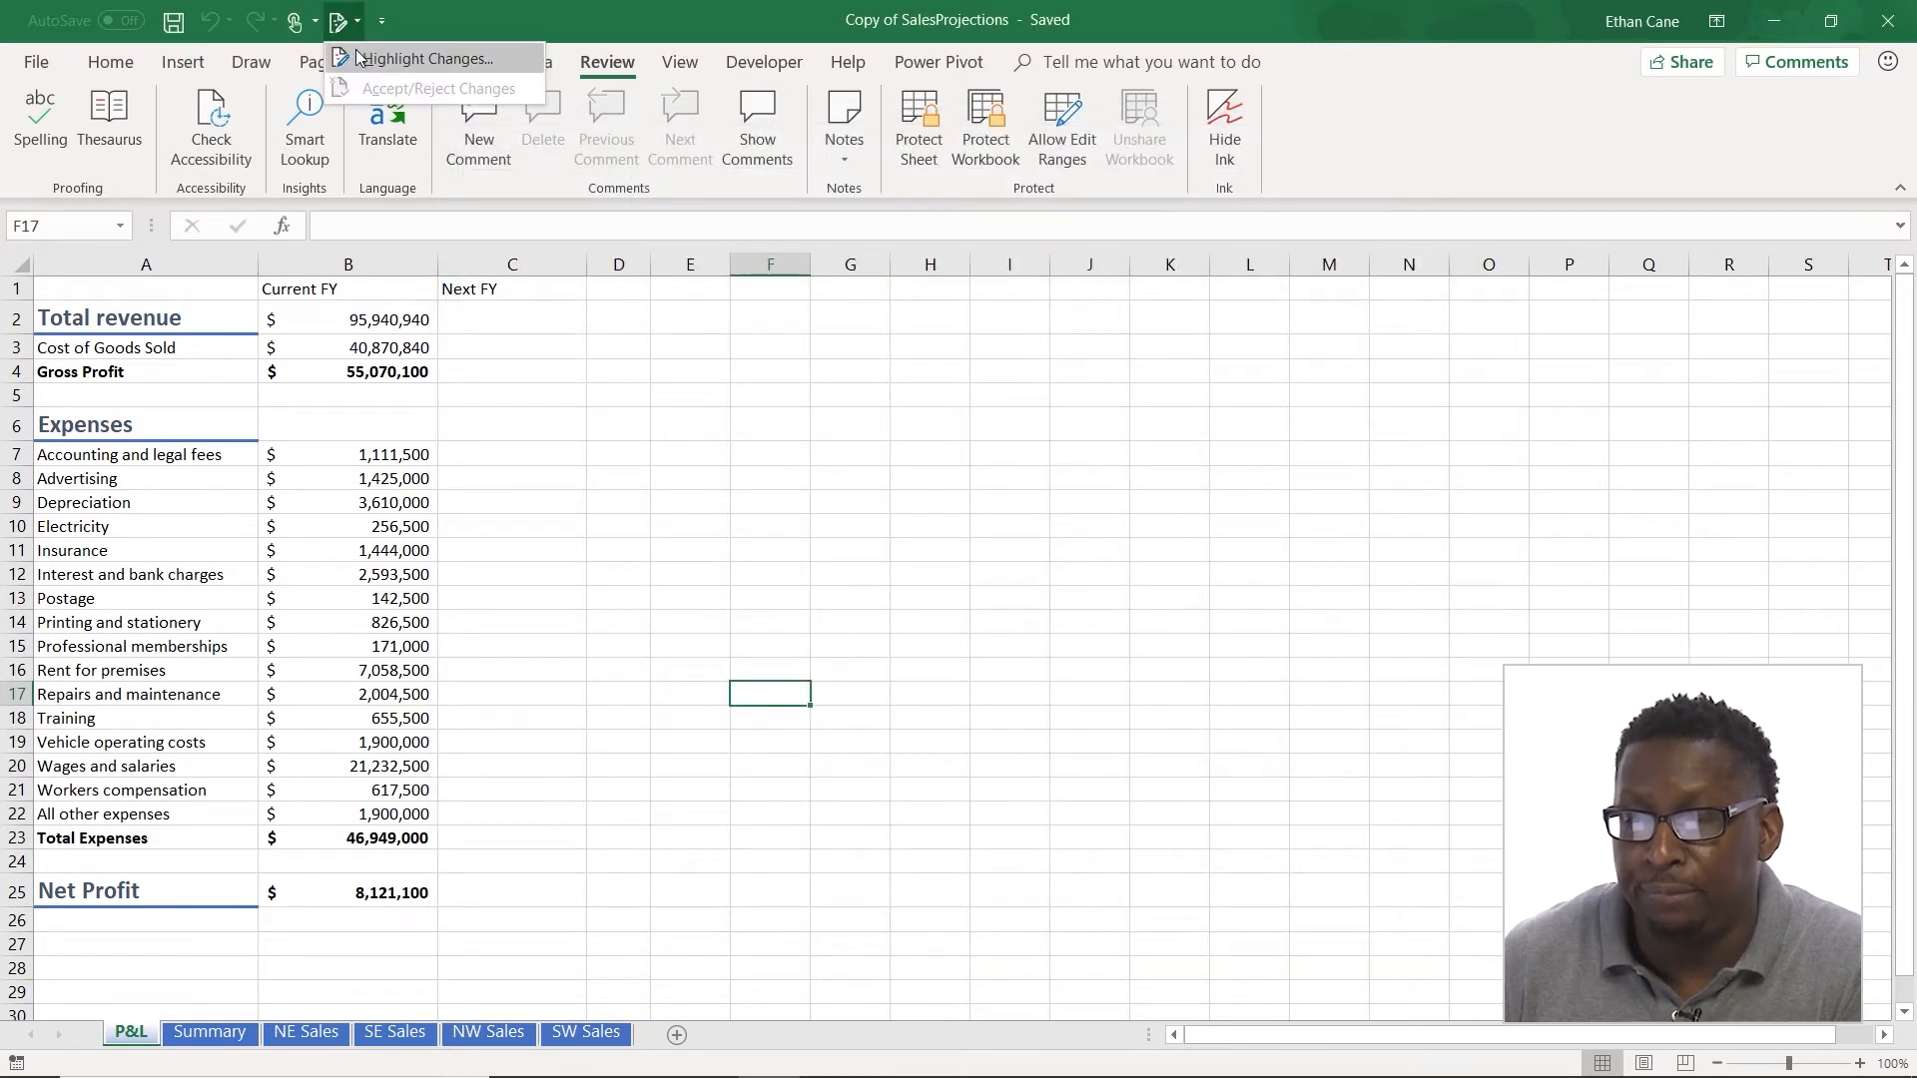
{"action": "left_click", "coordinate": [424, 58]}
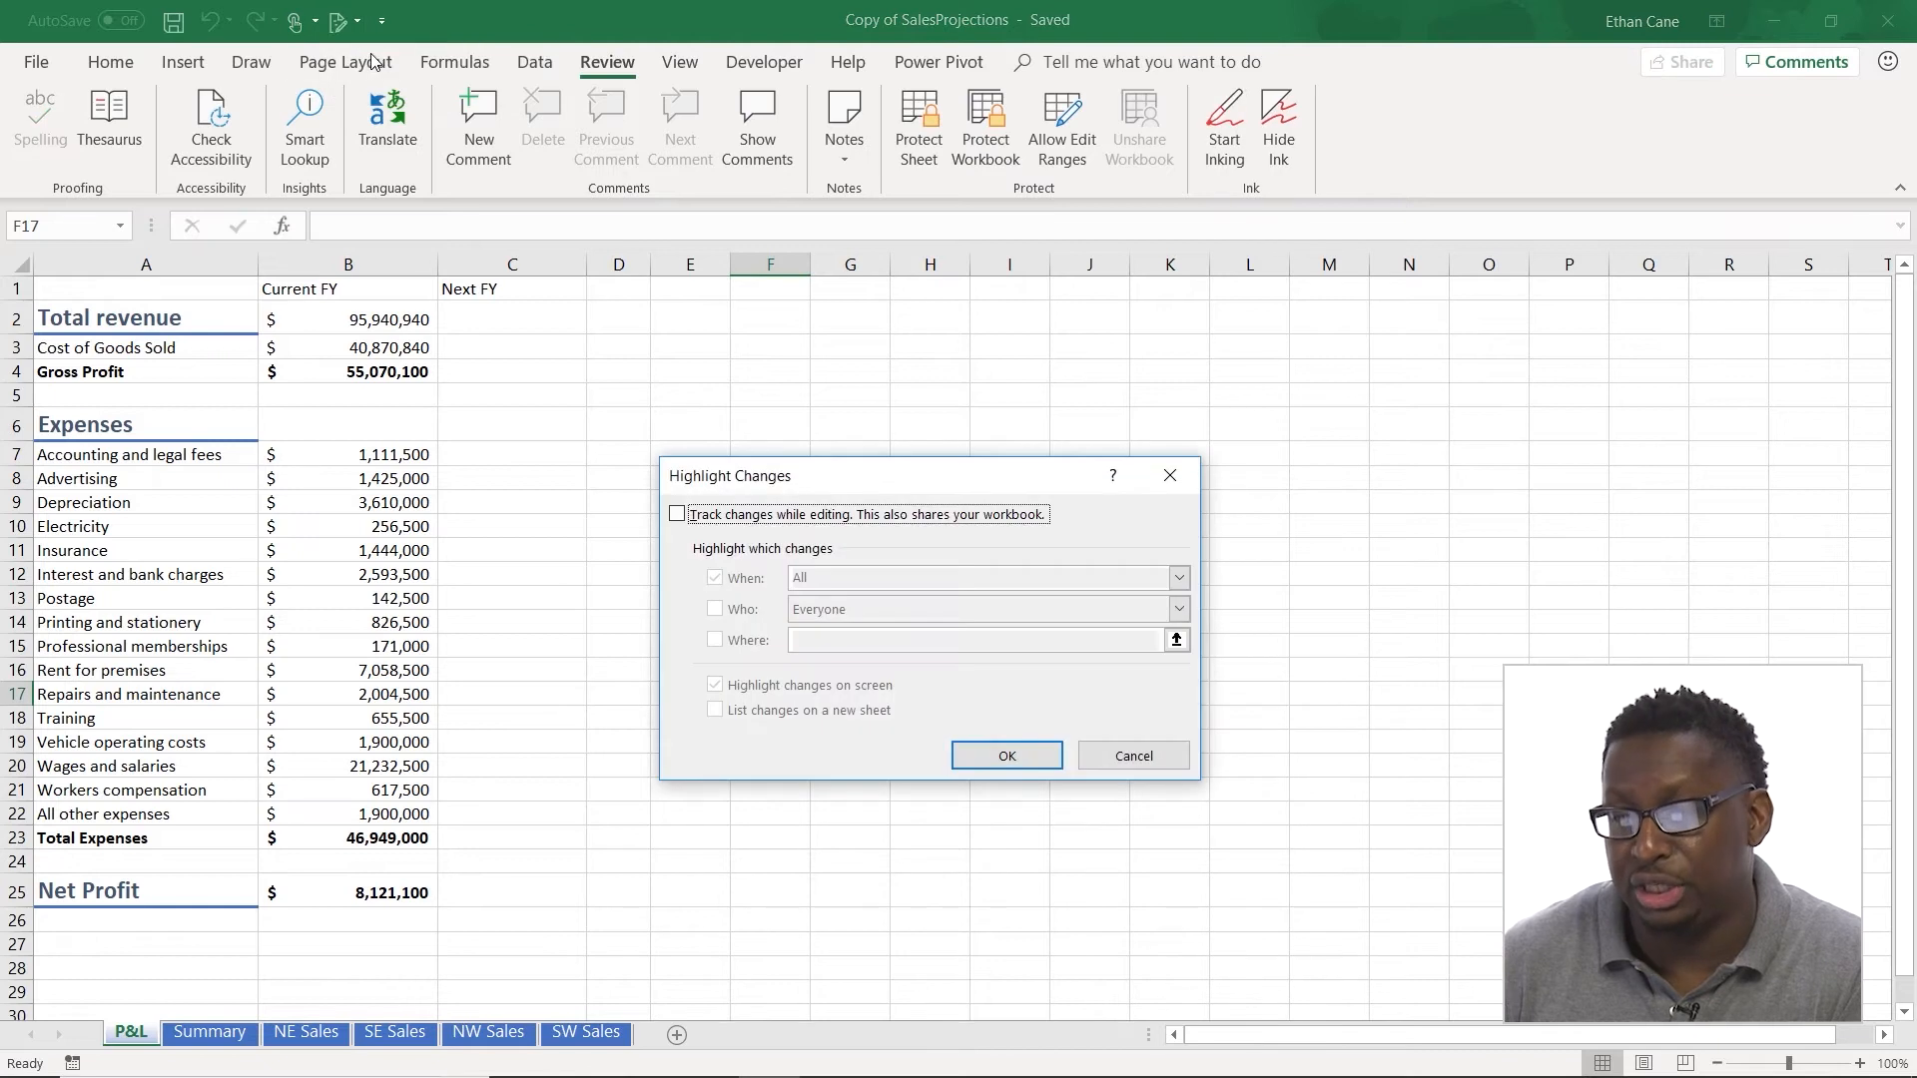
{"action": "mouse_move", "coordinate": [791, 489]}
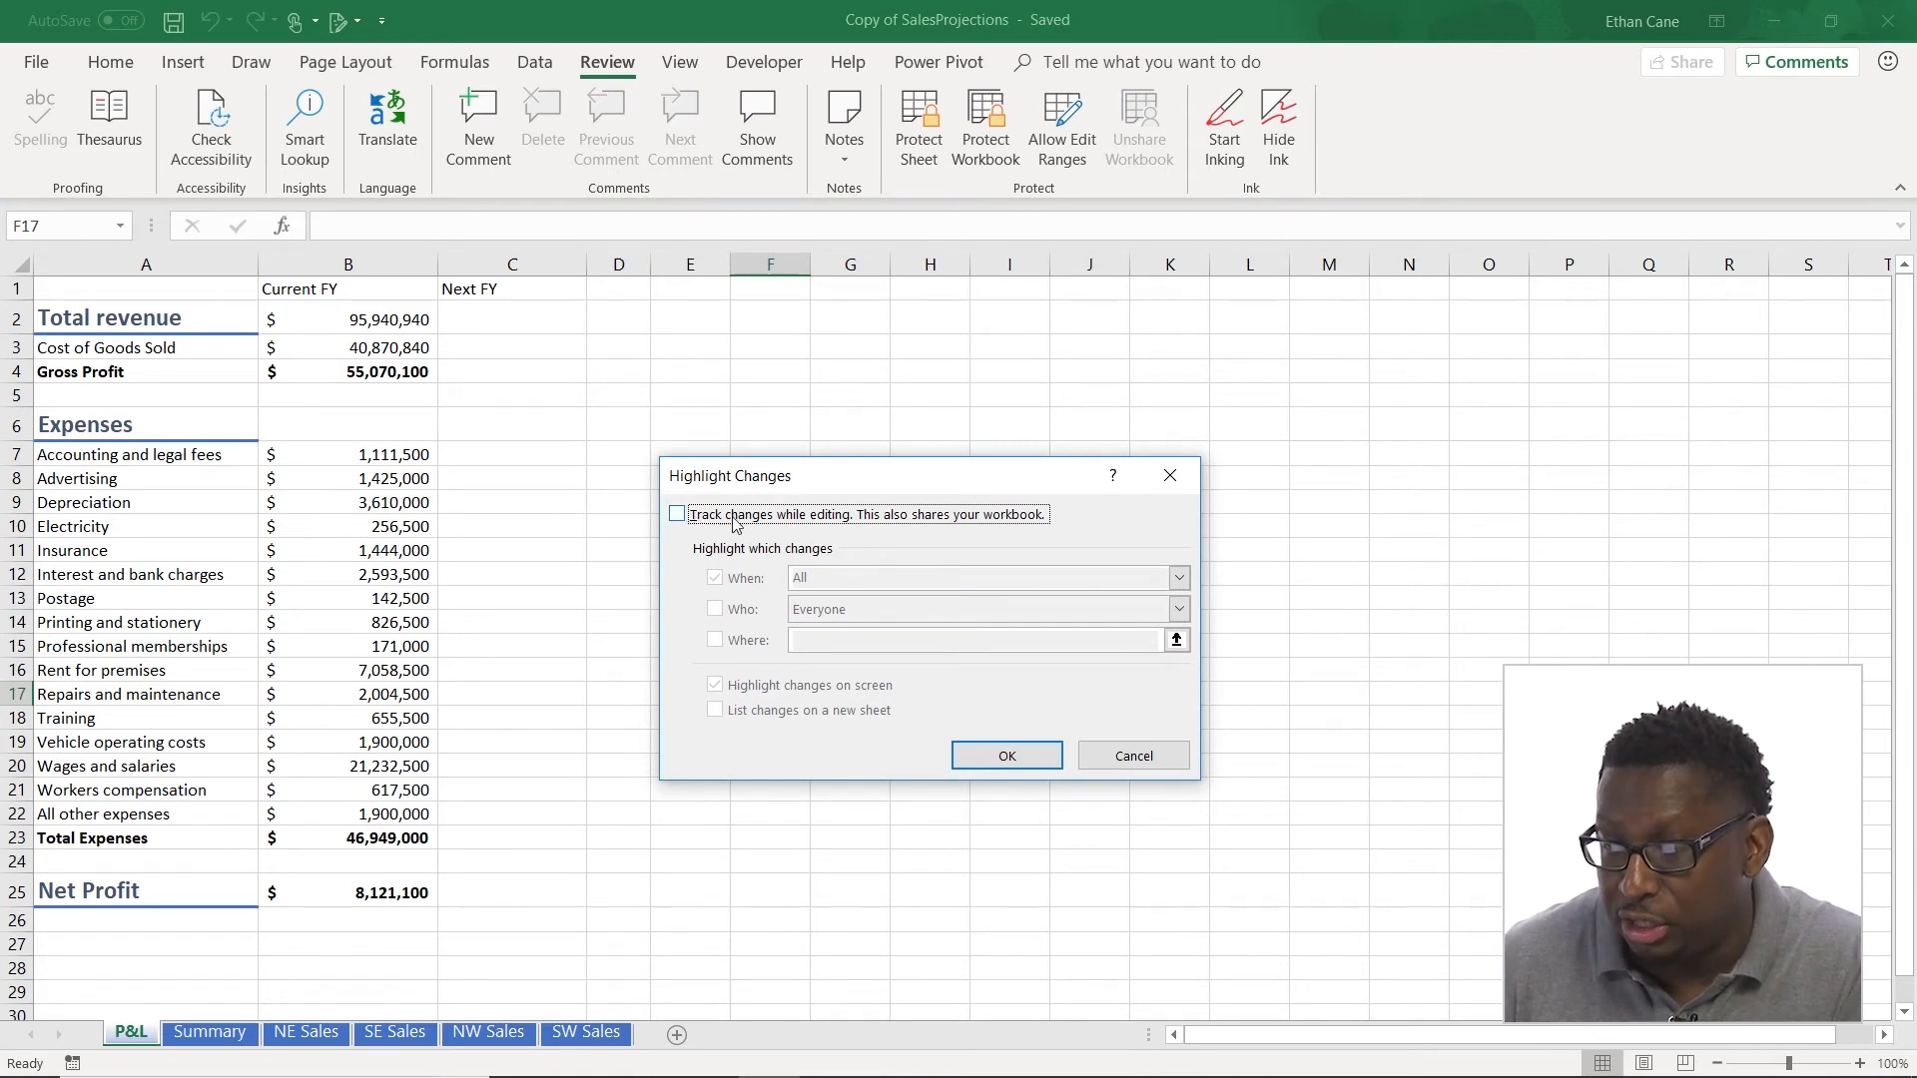
{"action": "left_click", "coordinate": [677, 513]}
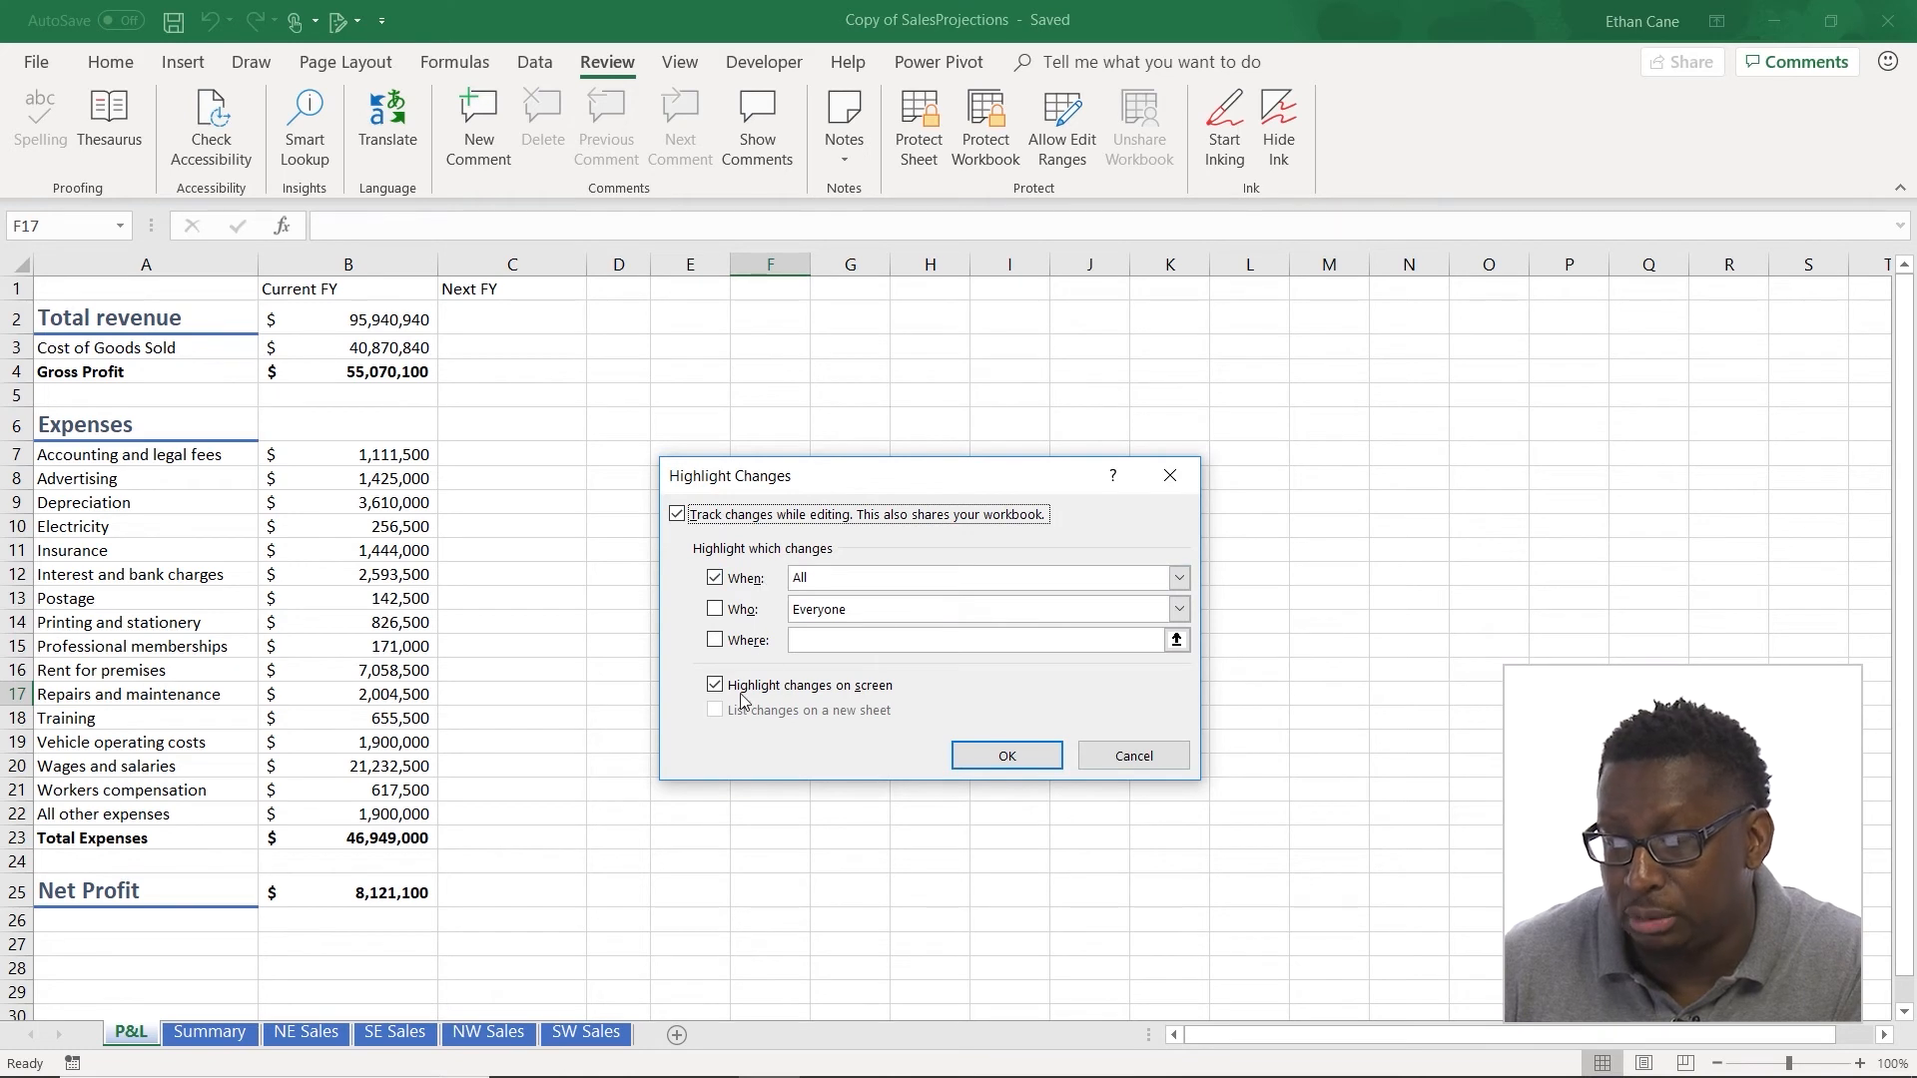
{"action": "left_click", "coordinate": [1007, 755]}
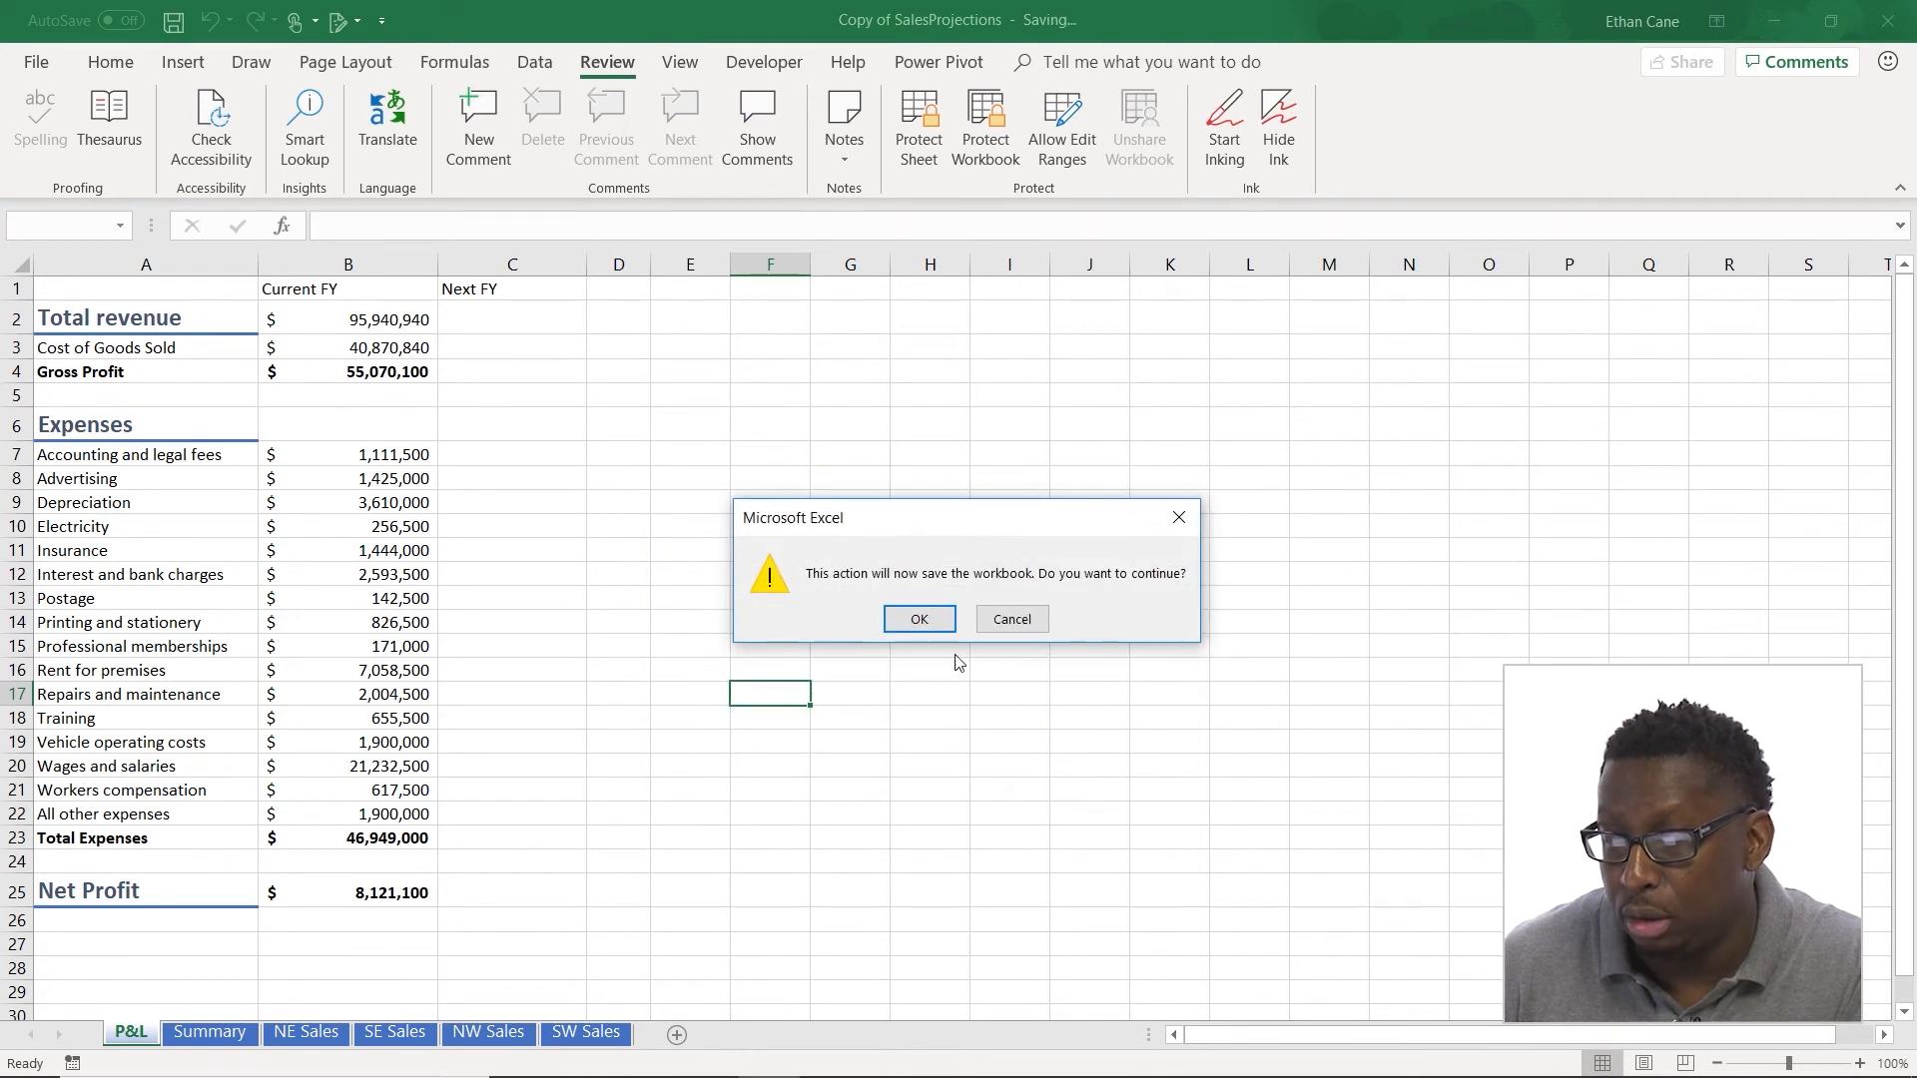
{"action": "left_click", "coordinate": [918, 619]}
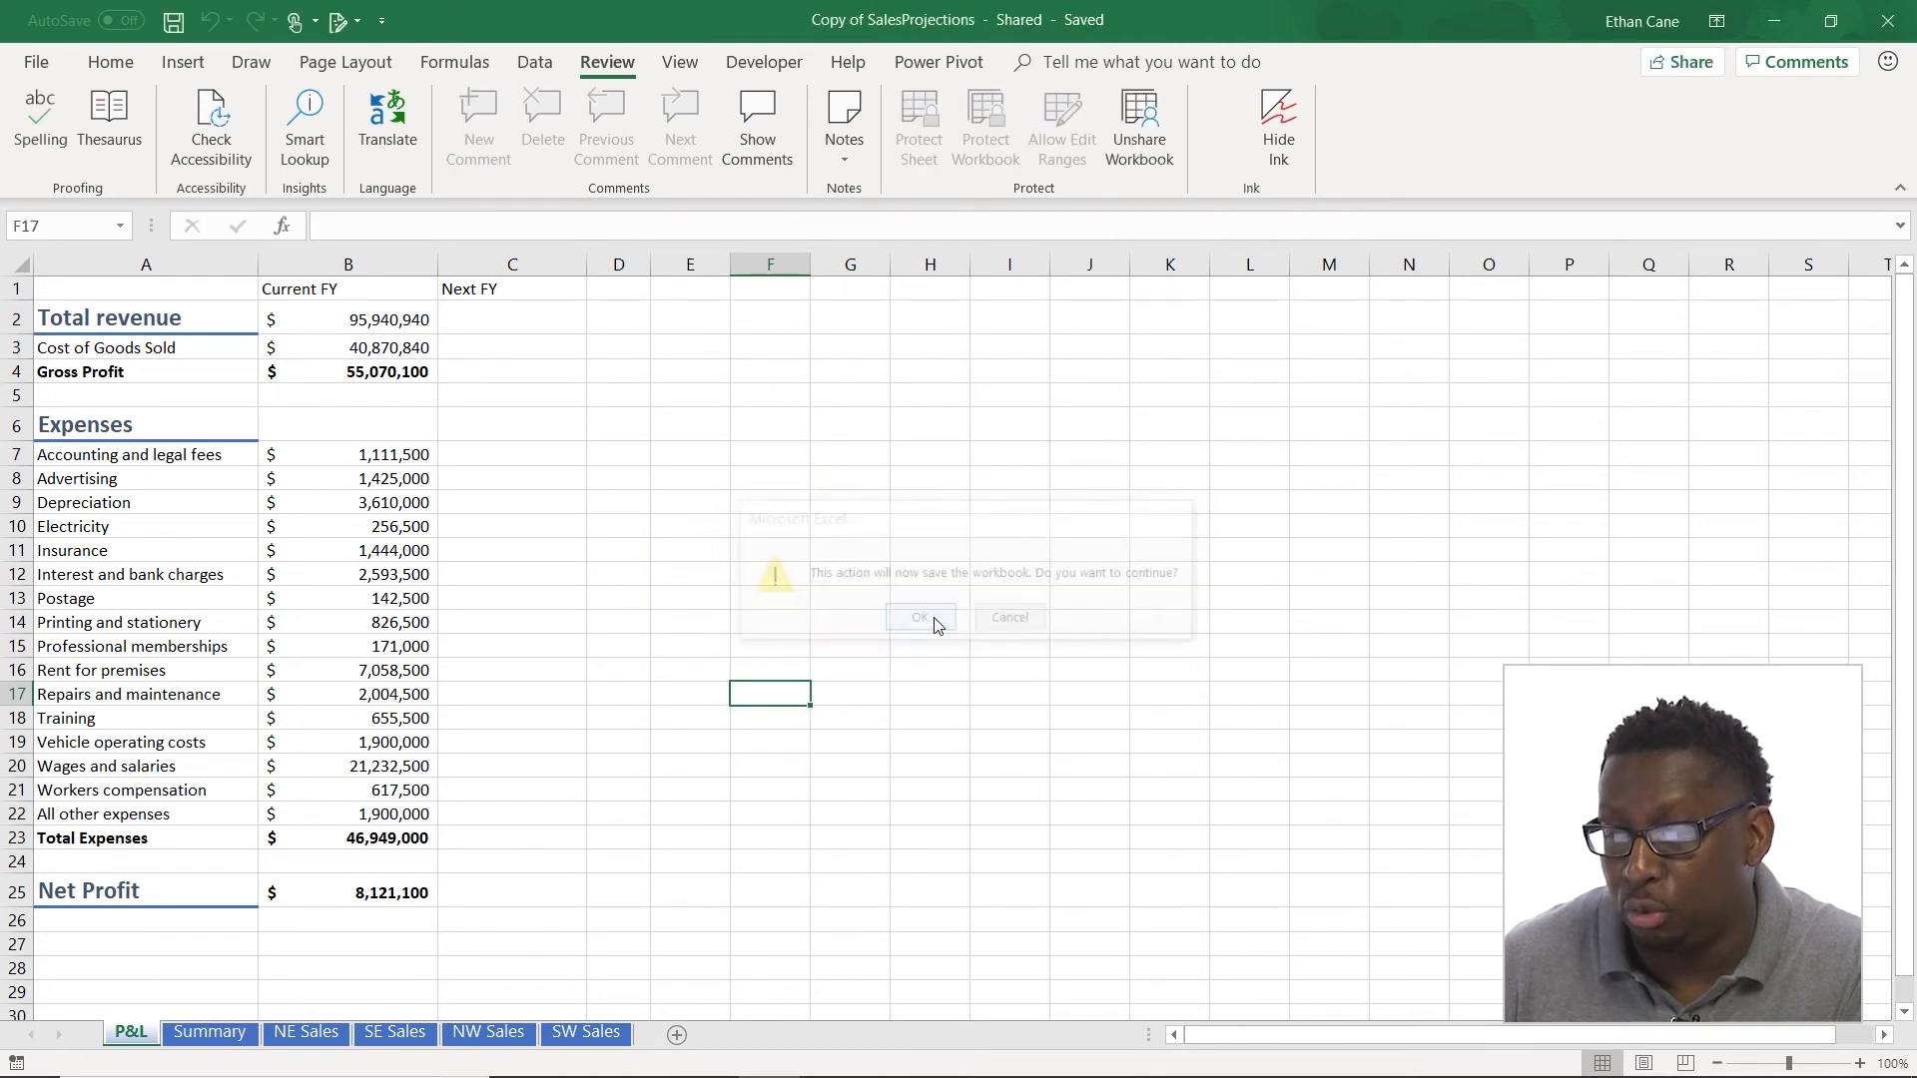
{"action": "left_click", "coordinate": [919, 617]}
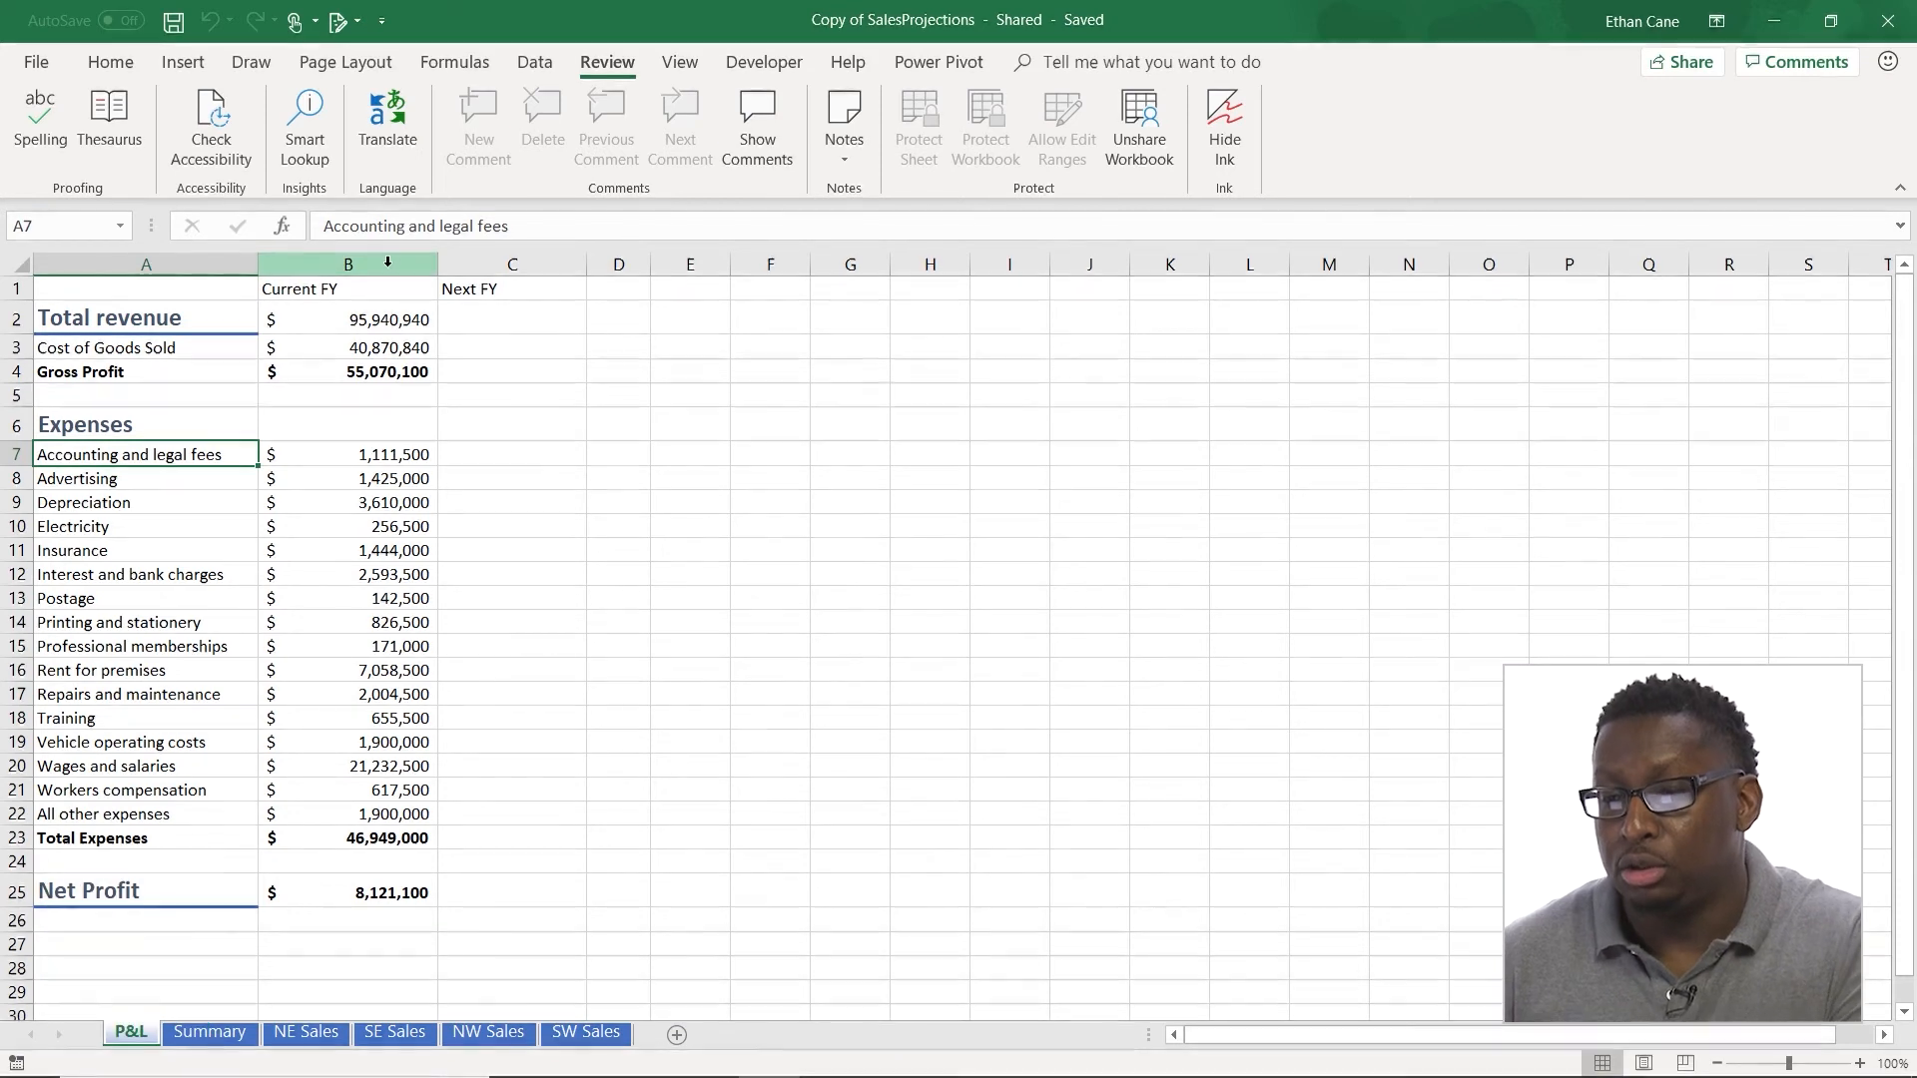
- Rename A7 to 'Legal Fees' and select the Workers compensation amount for editing
{"action": "type", "text": "Legal Fees"}
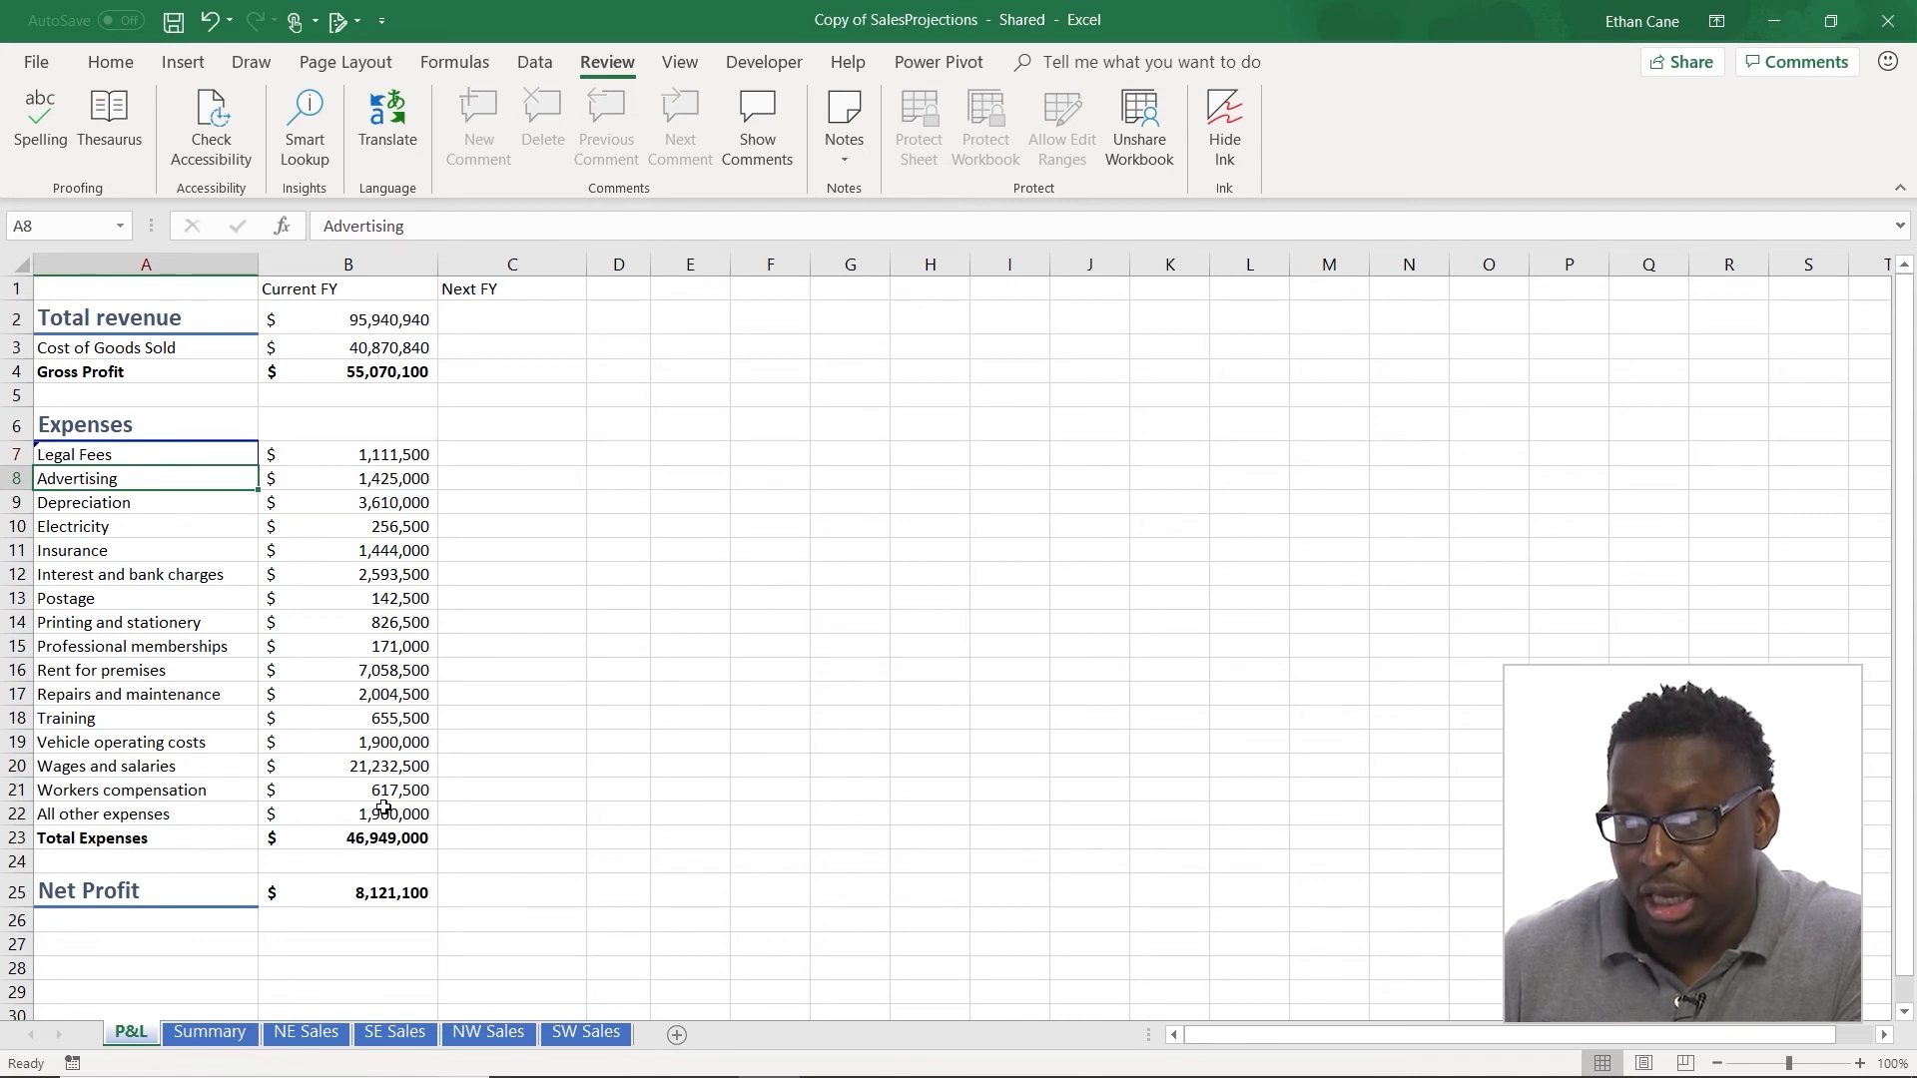
{"action": "left_click", "coordinate": [347, 790]}
{"action": "type", "text": "50,000"}
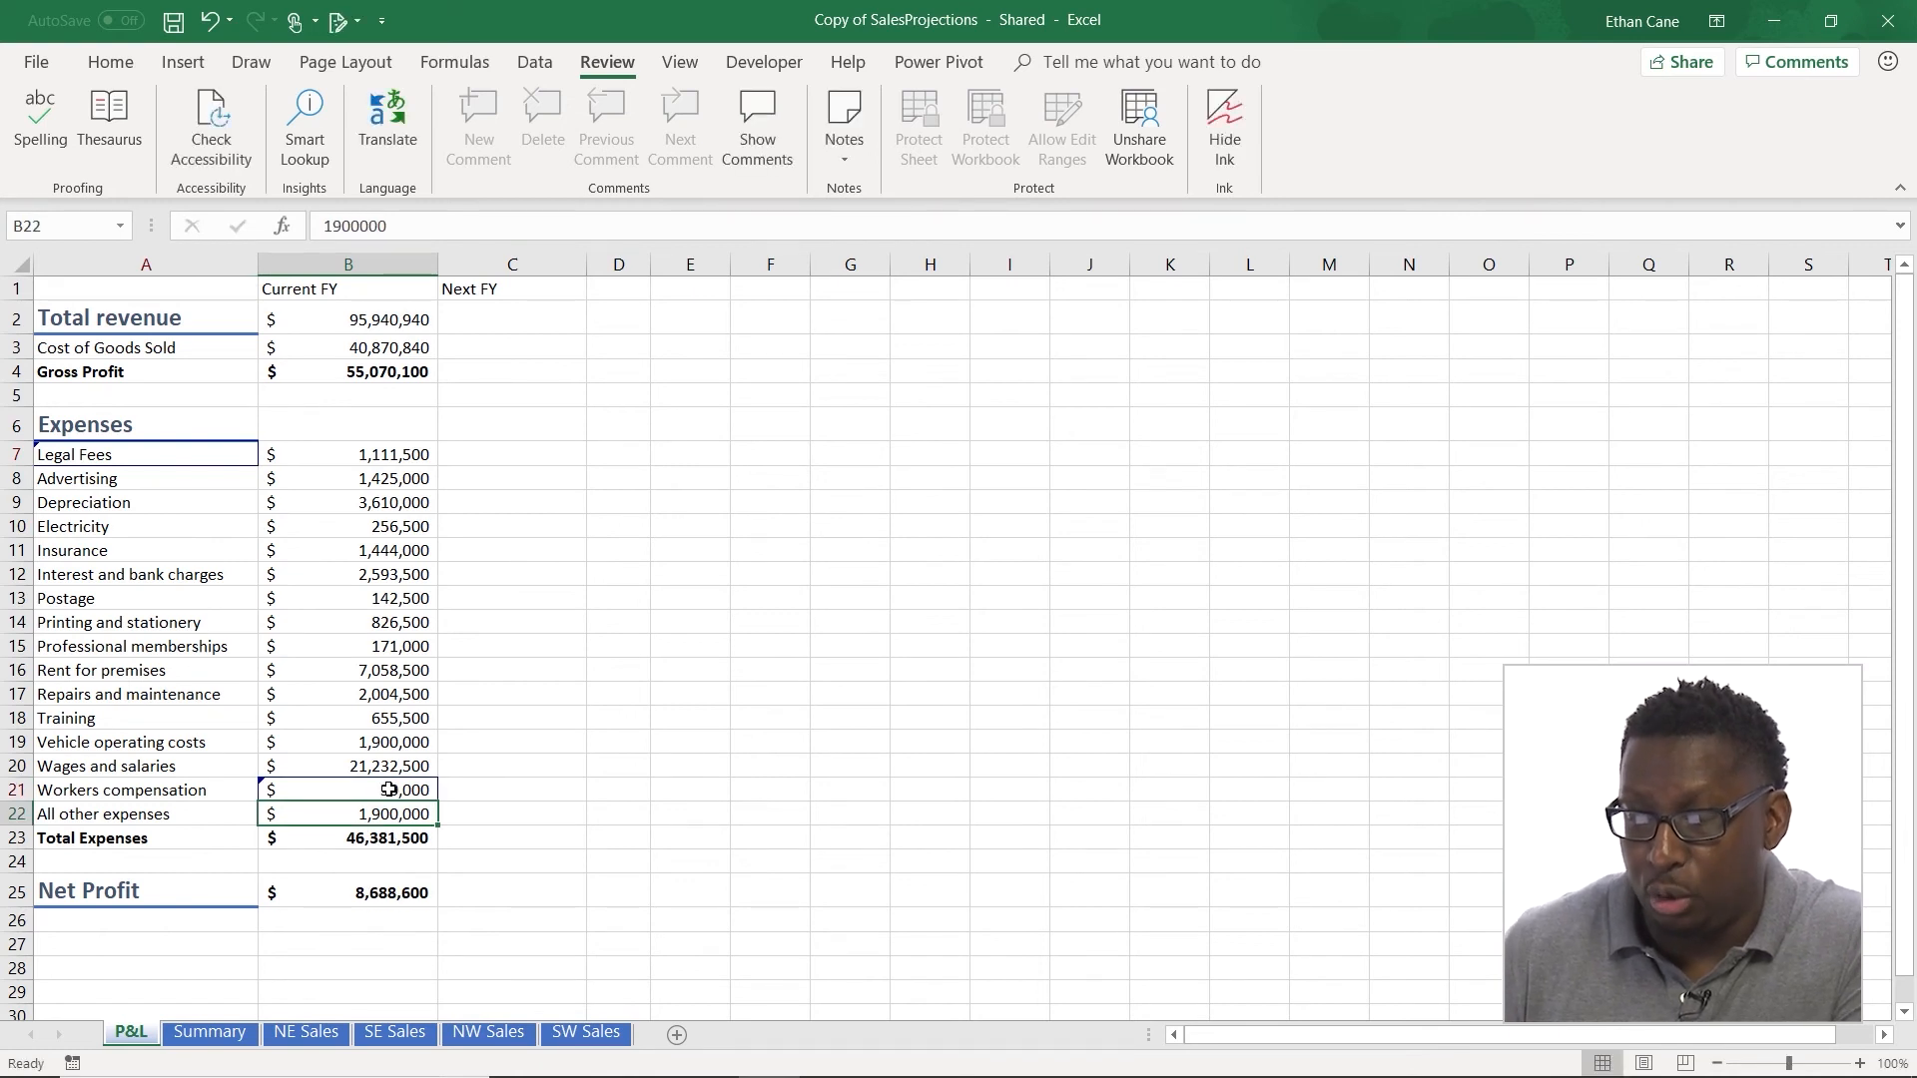
{"action": "mouse_move", "coordinate": [315, 779]}
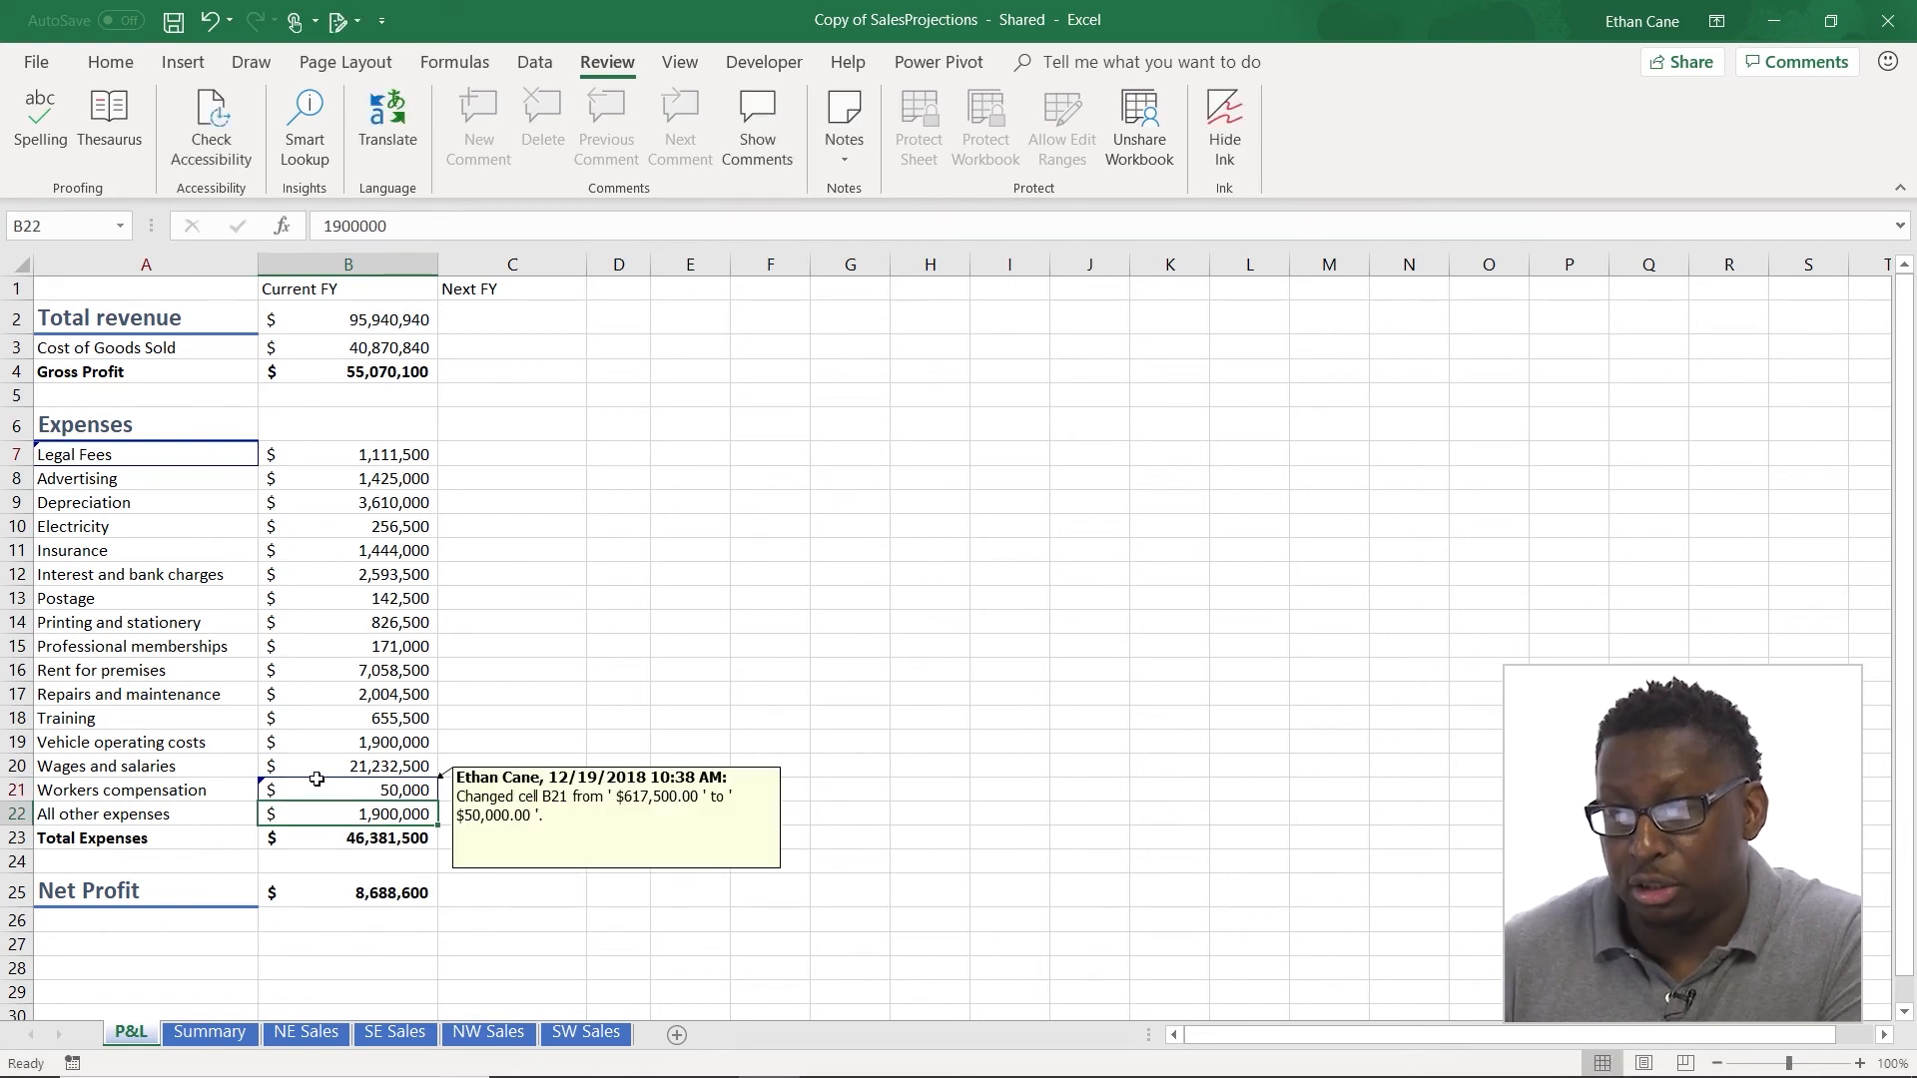